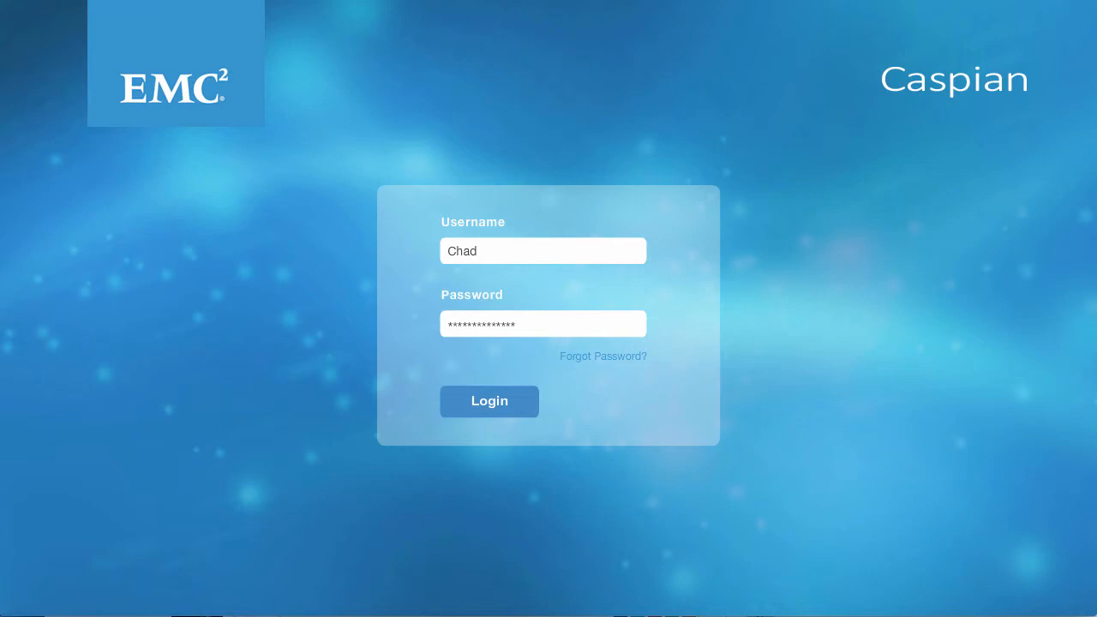
mouse_move(982, 180)
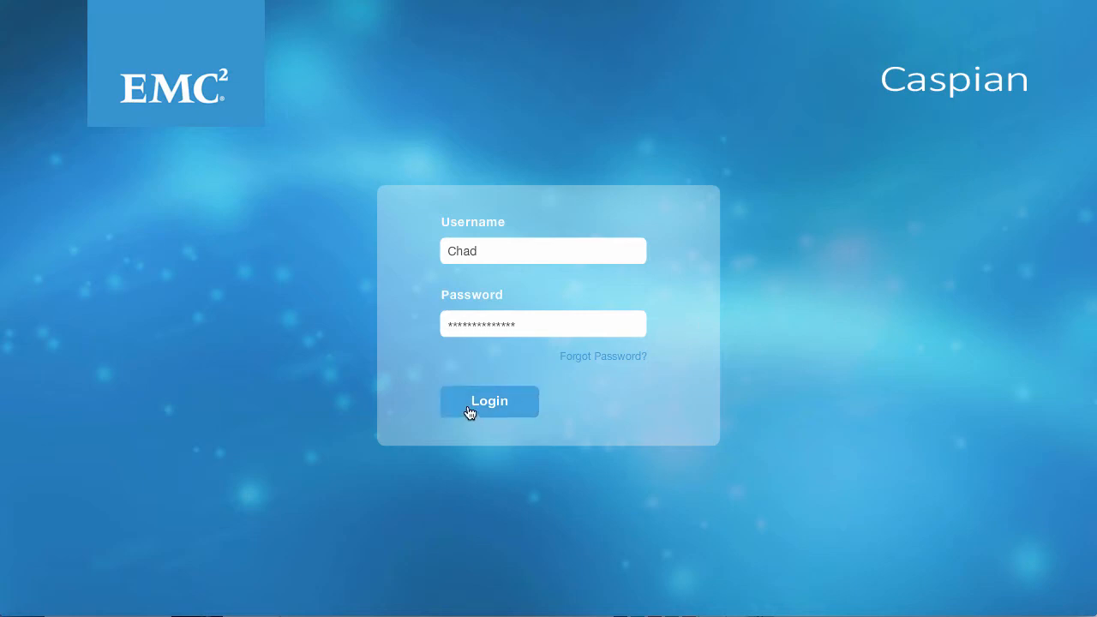
- Log in to the Caspian console to reach the dashboard with 4 racks and 16 available nodes
click(489, 401)
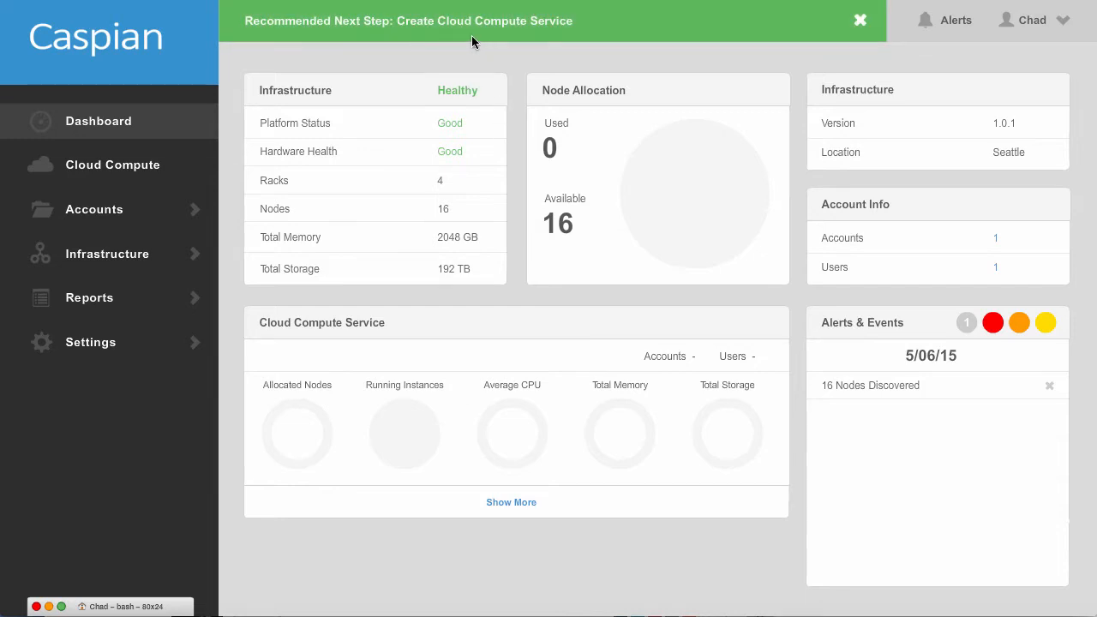
mouse_move(540, 44)
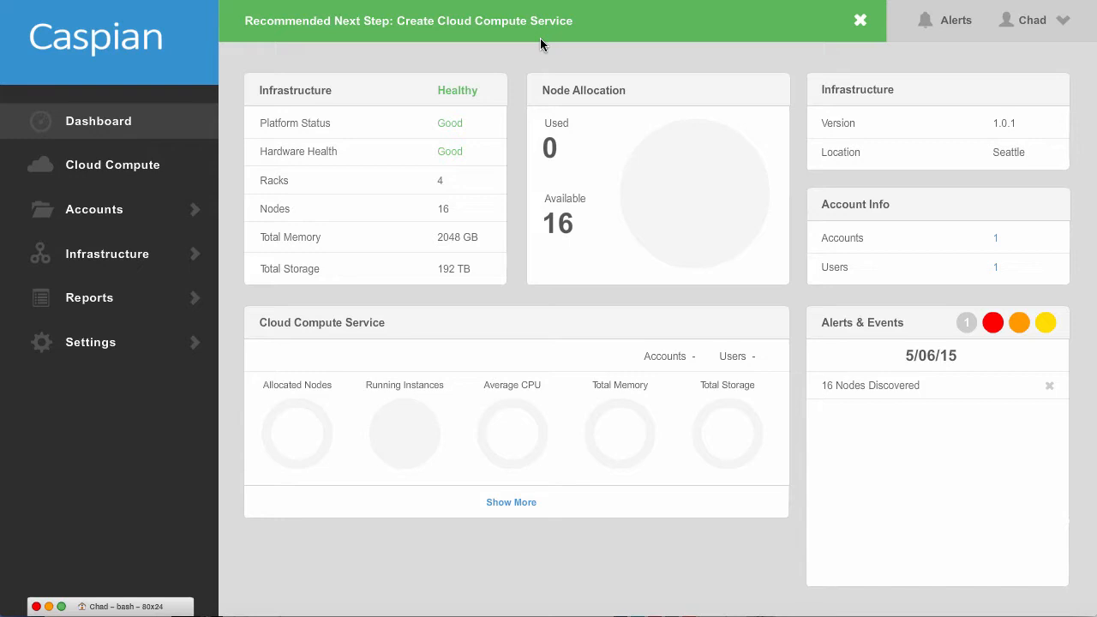
mouse_move(525, 120)
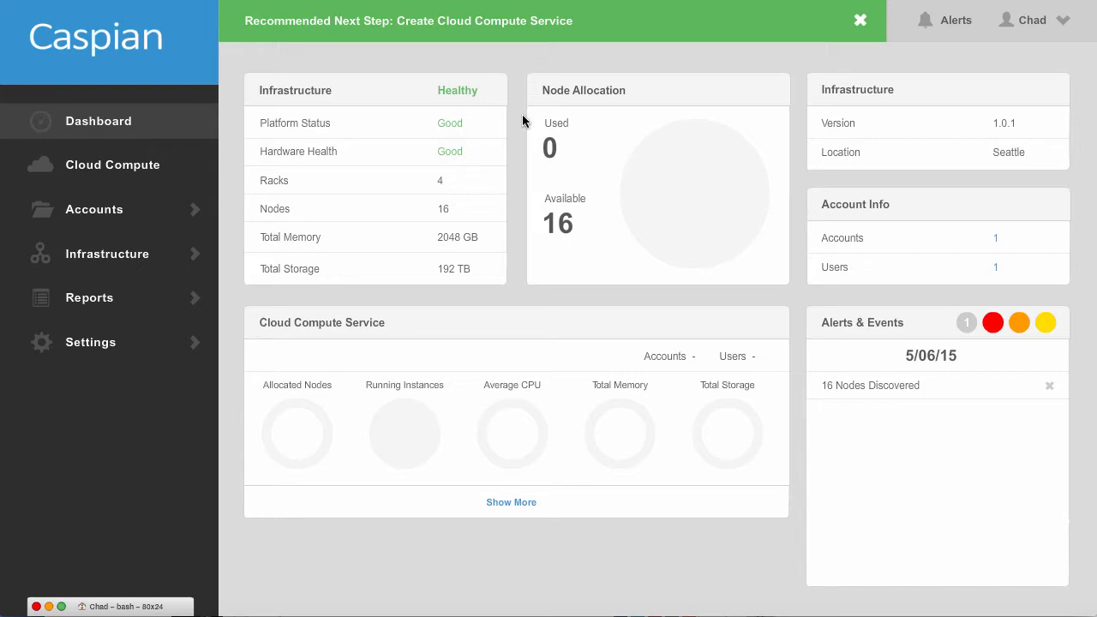
mouse_move(487, 159)
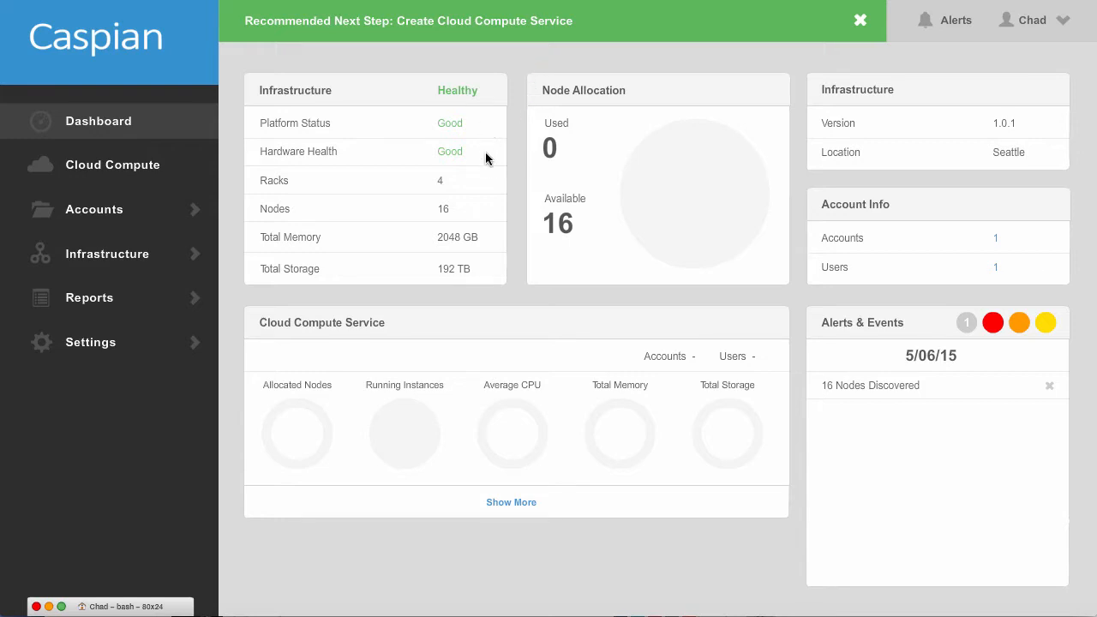
mouse_move(480, 125)
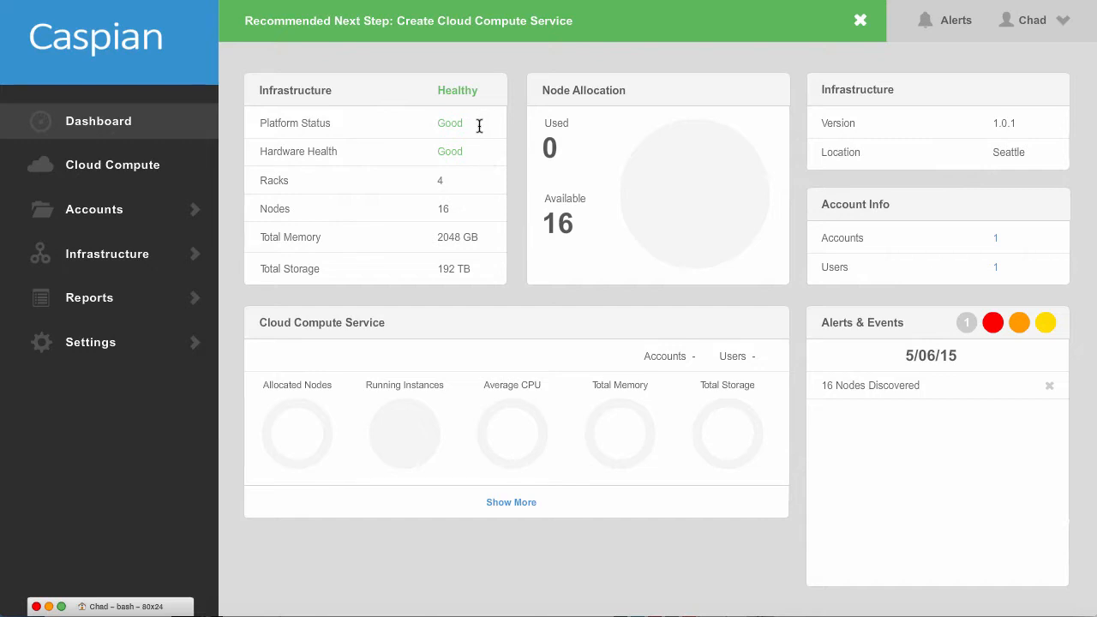
mouse_move(470, 205)
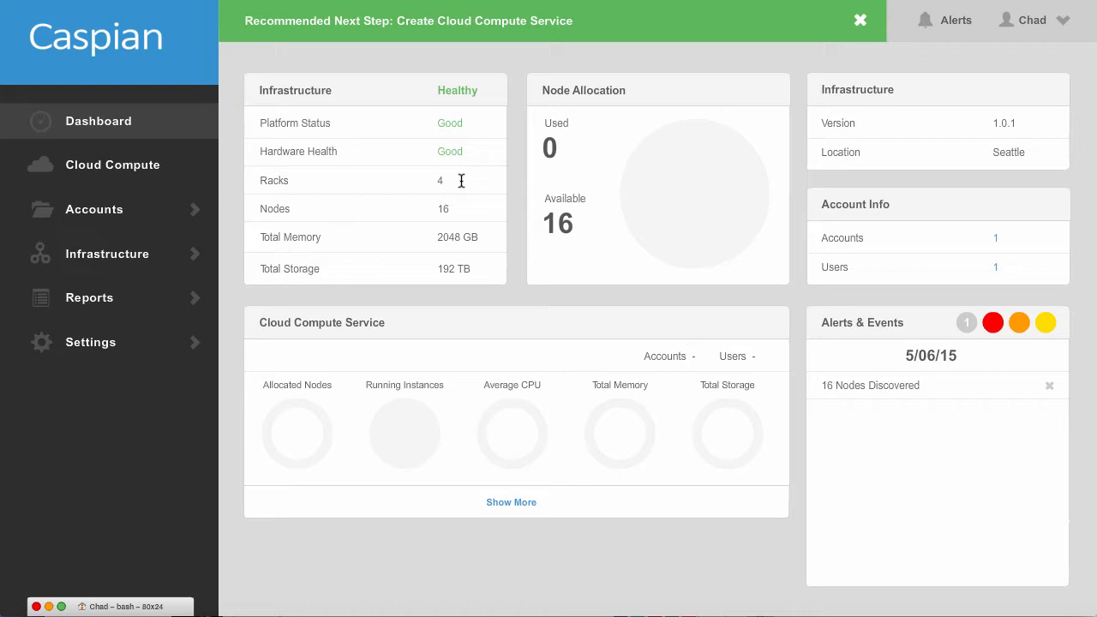
mouse_move(478, 241)
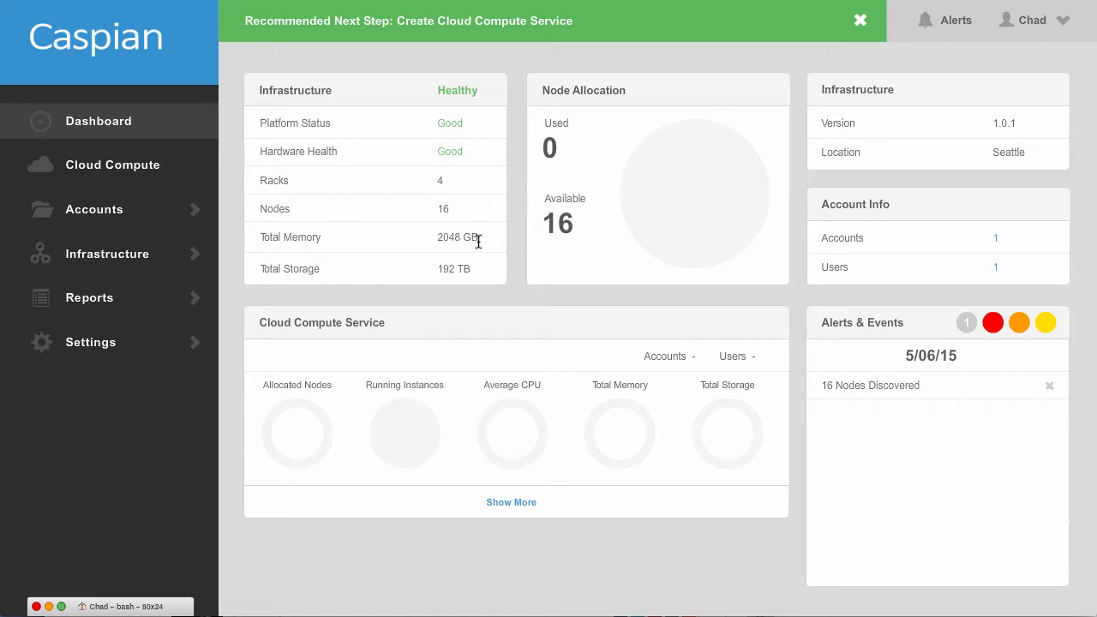
mouse_move(483, 271)
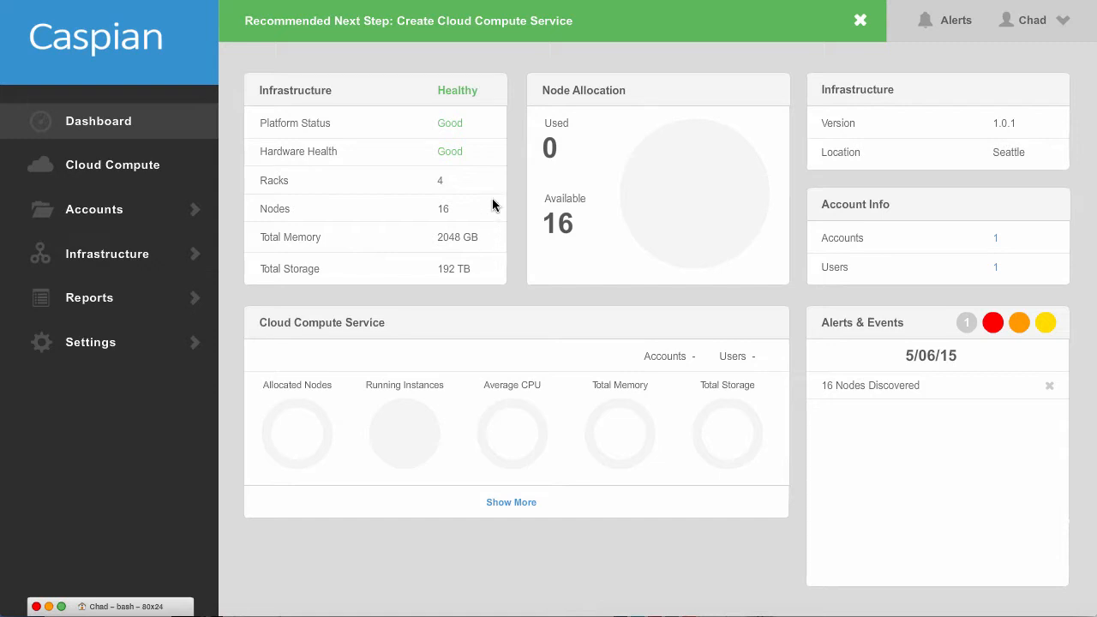
mouse_move(276, 163)
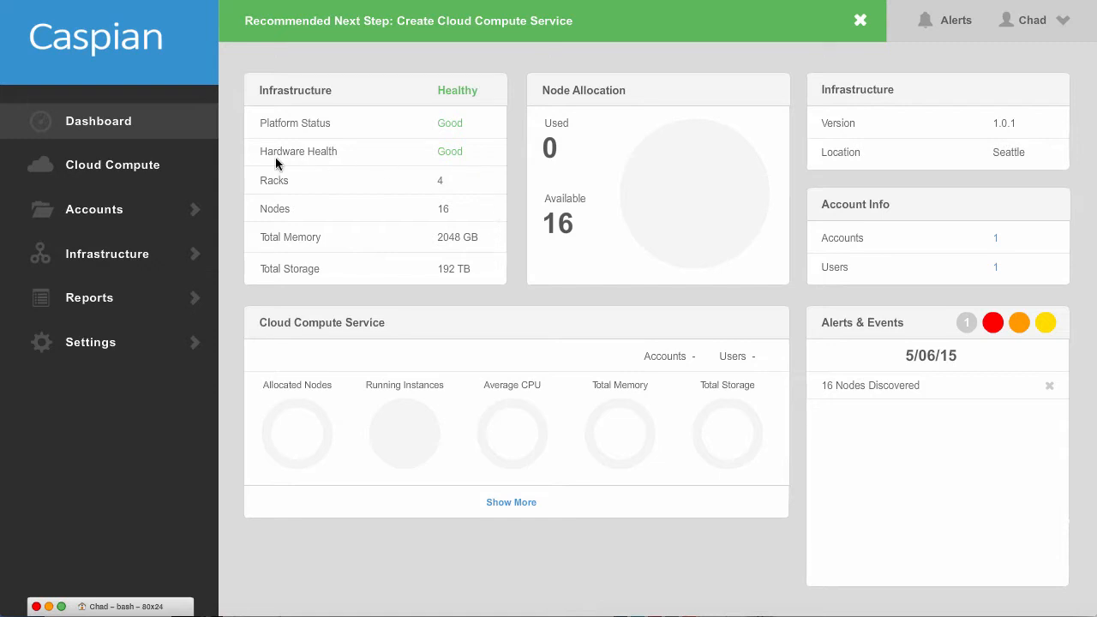
- Go to Cloud Compute Management, listing Horizon, Nova, Cinder, Neutron, Heat and Glance
click(113, 164)
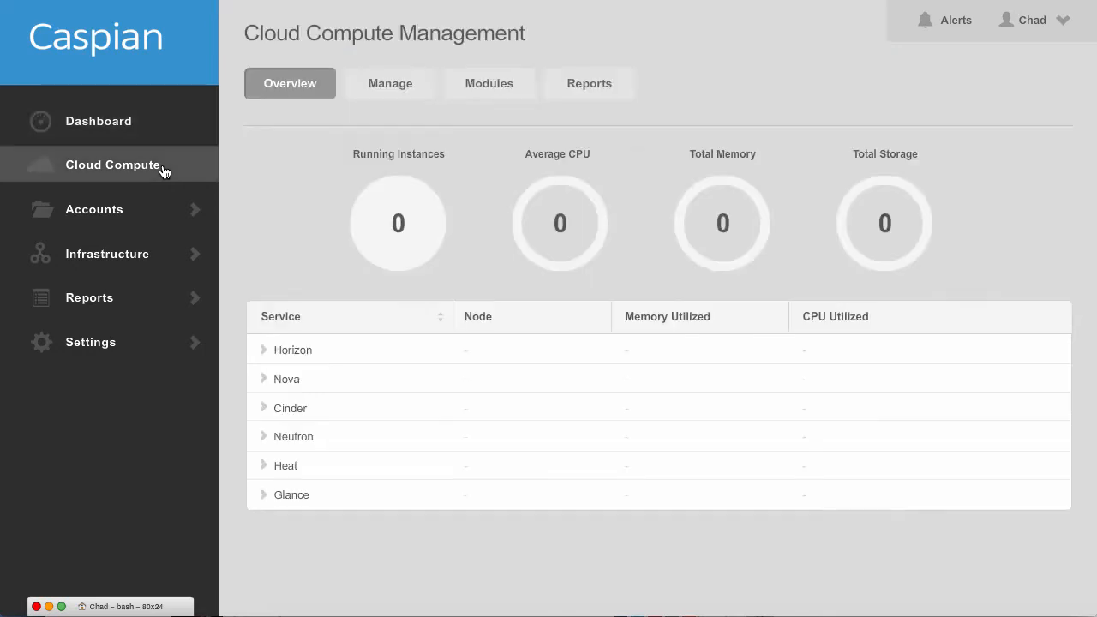
mouse_move(316, 147)
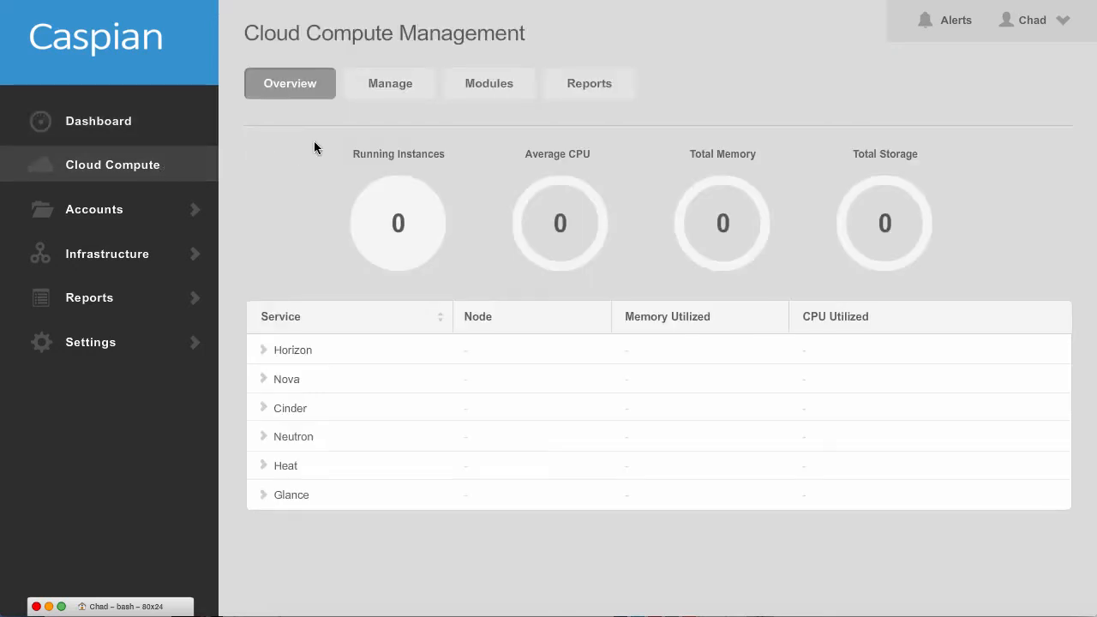
mouse_move(349, 374)
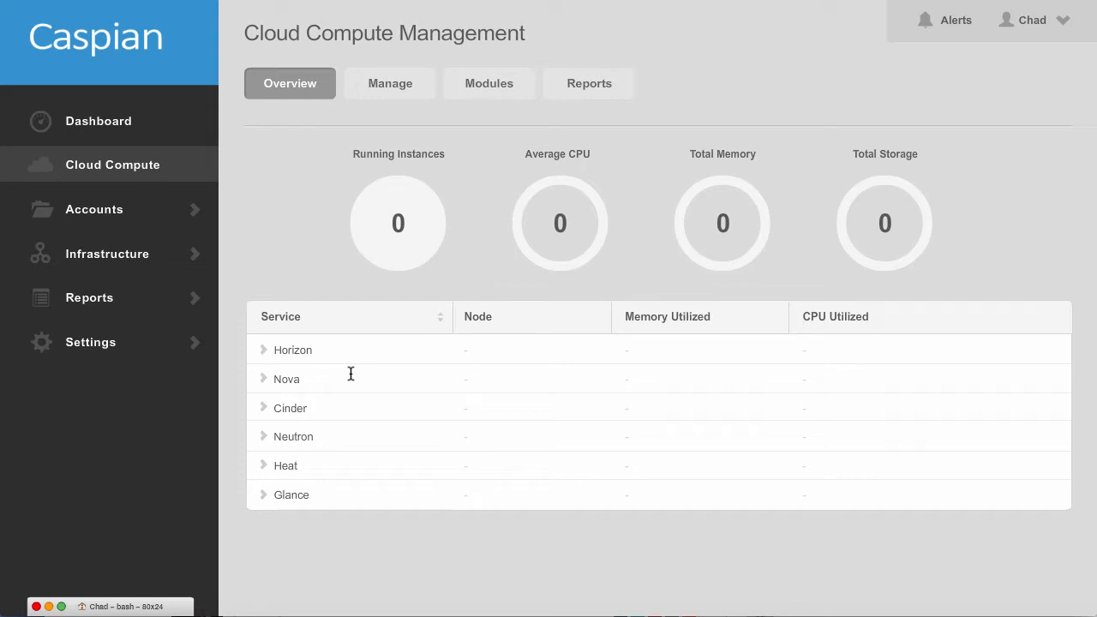
mouse_move(734, 342)
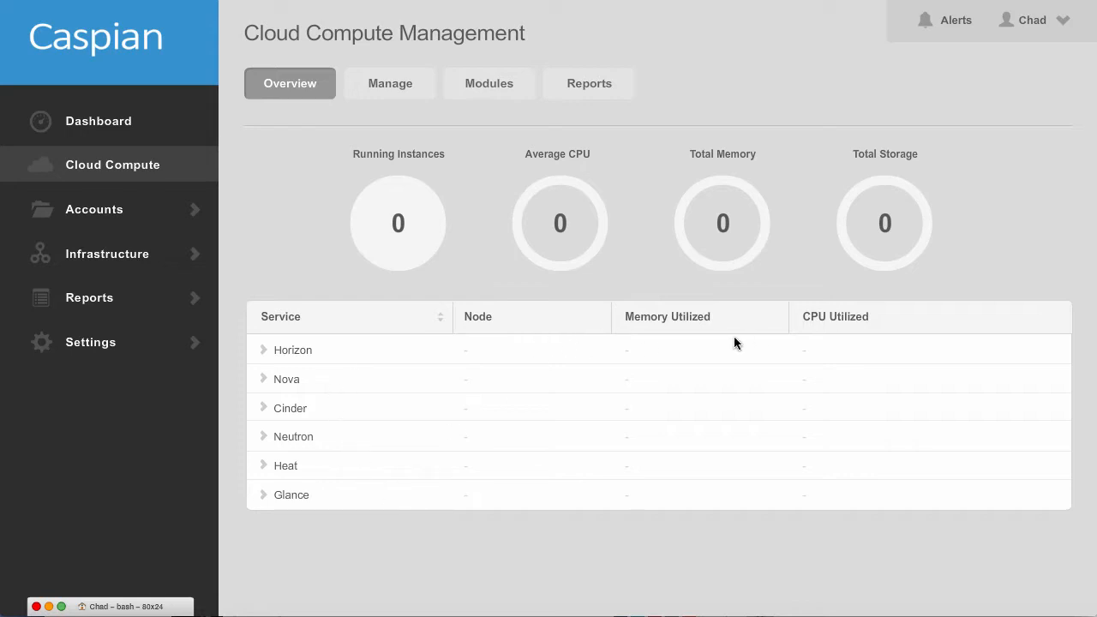
mouse_move(426, 118)
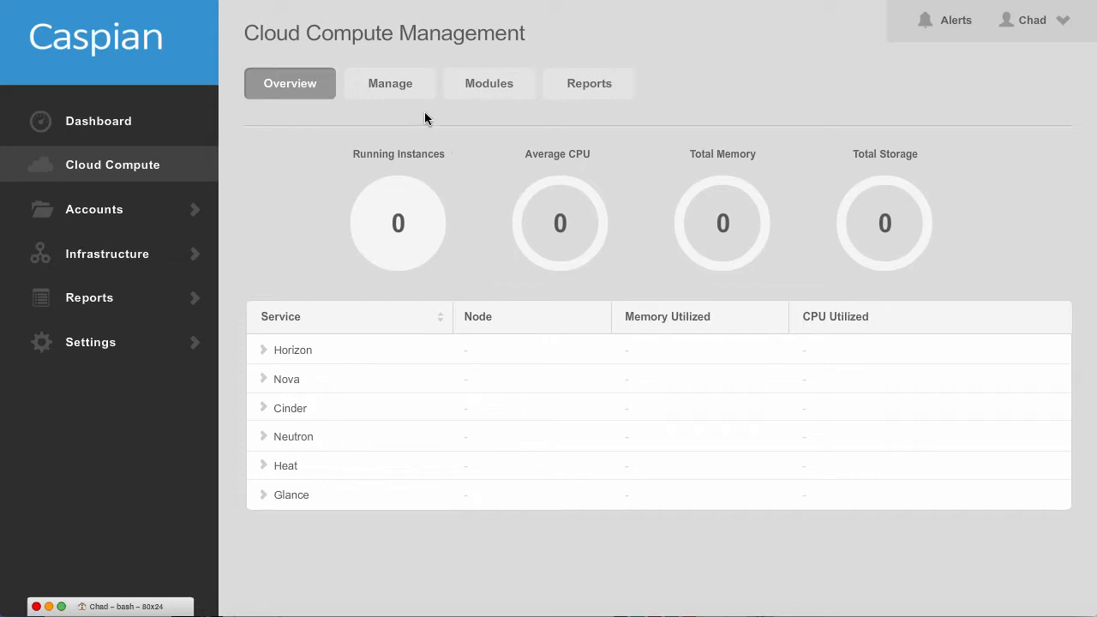
- In Manage for Novium-MediApp2.0, expand Rack 1 and Brick 1 to show its four nodes
click(389, 82)
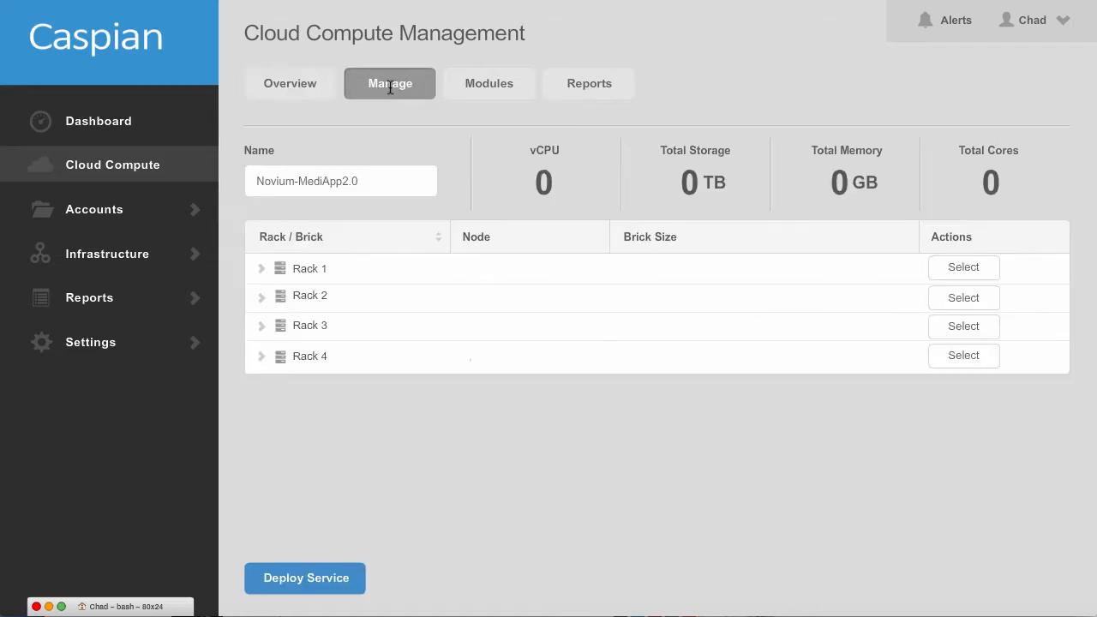
mouse_move(453, 204)
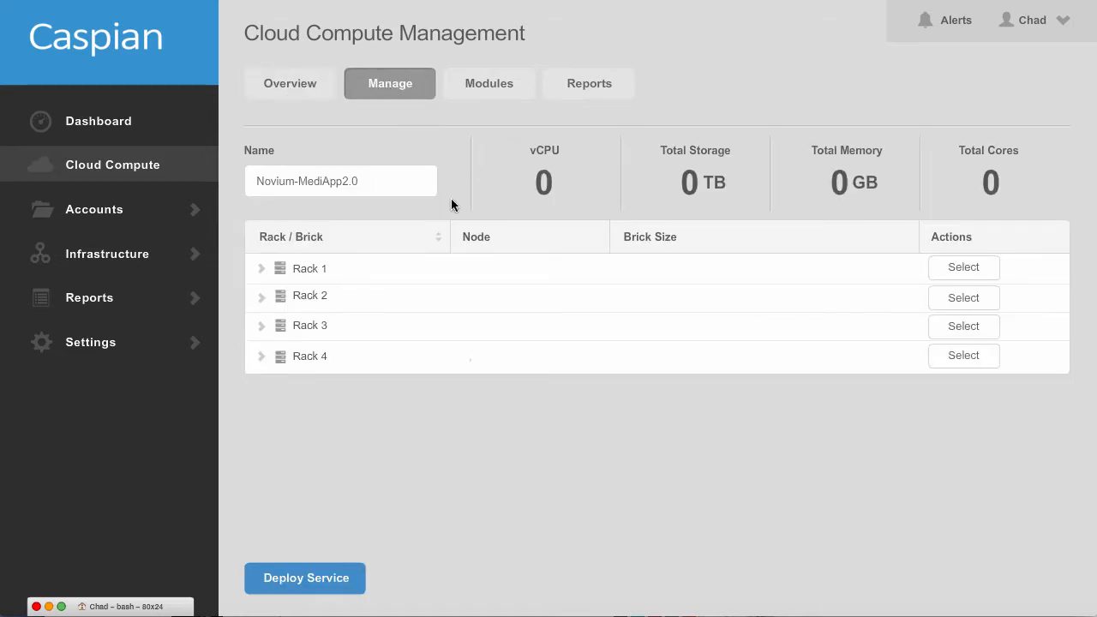
mouse_move(250, 334)
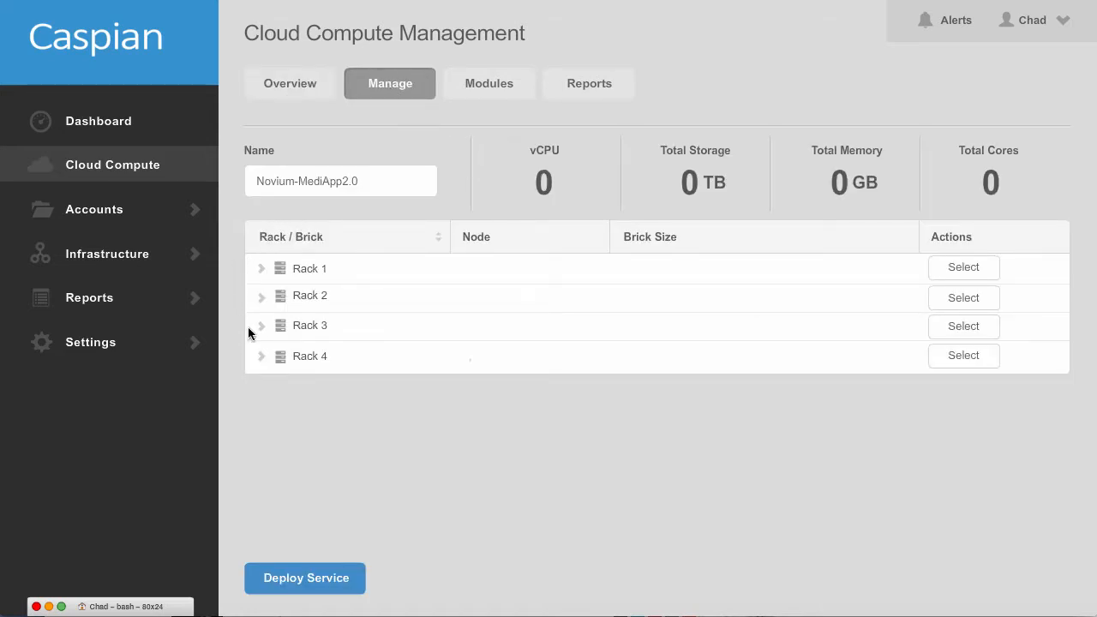
mouse_move(331, 302)
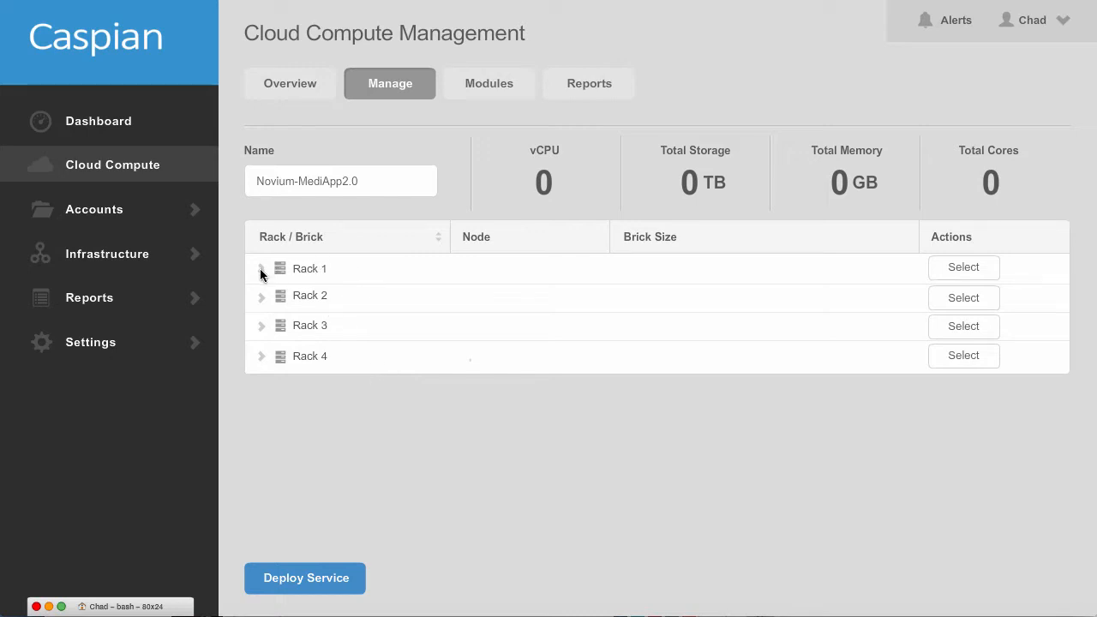
click(260, 267)
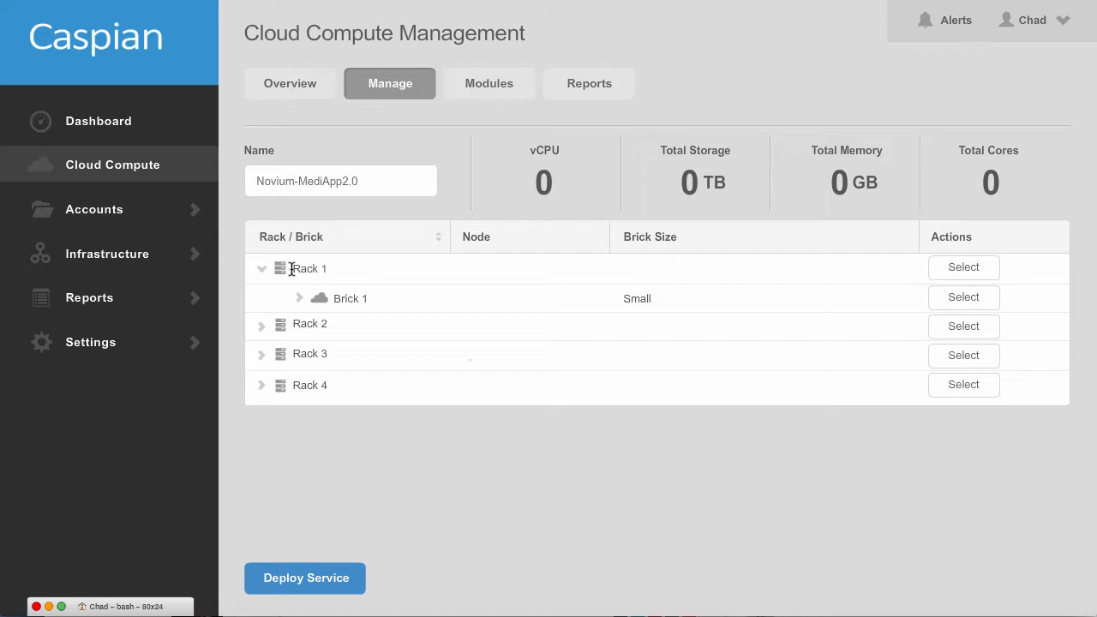
mouse_move(298, 301)
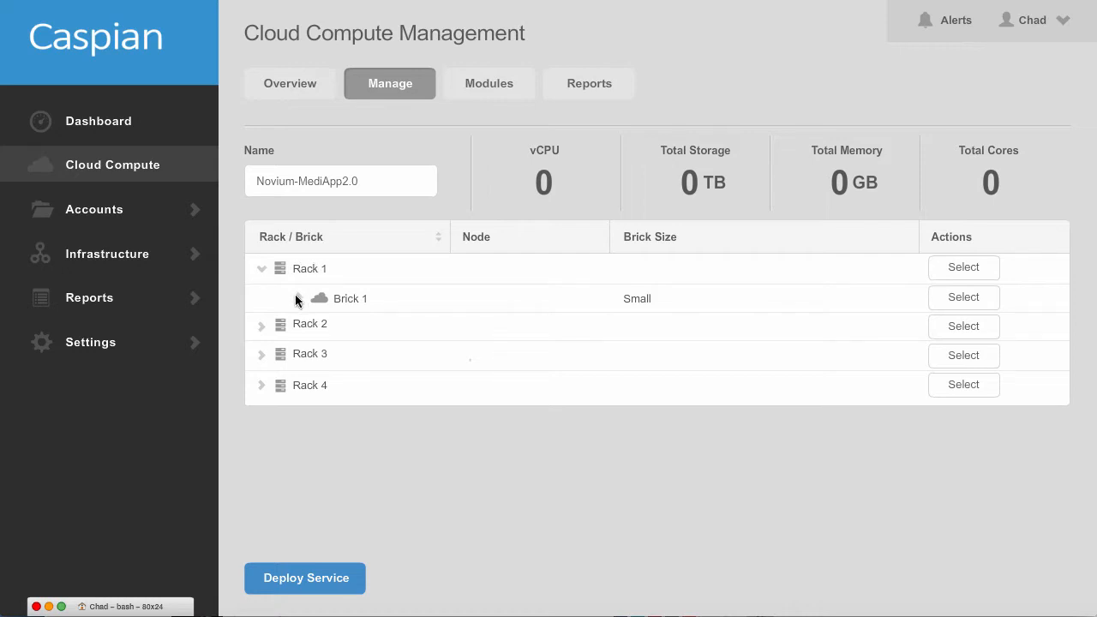
click(298, 298)
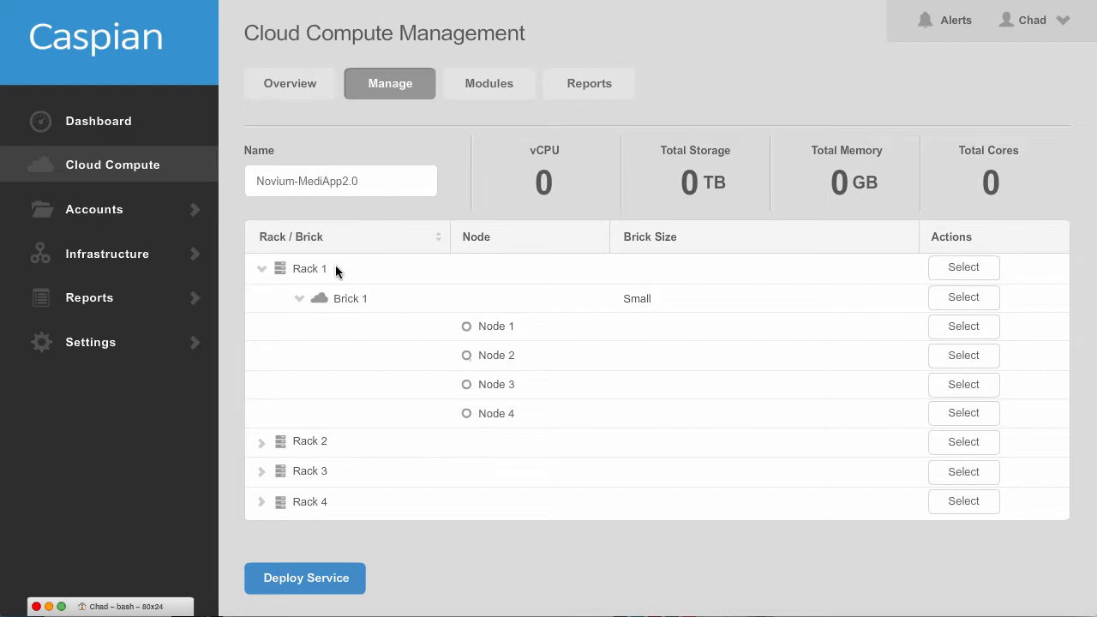
mouse_move(466, 462)
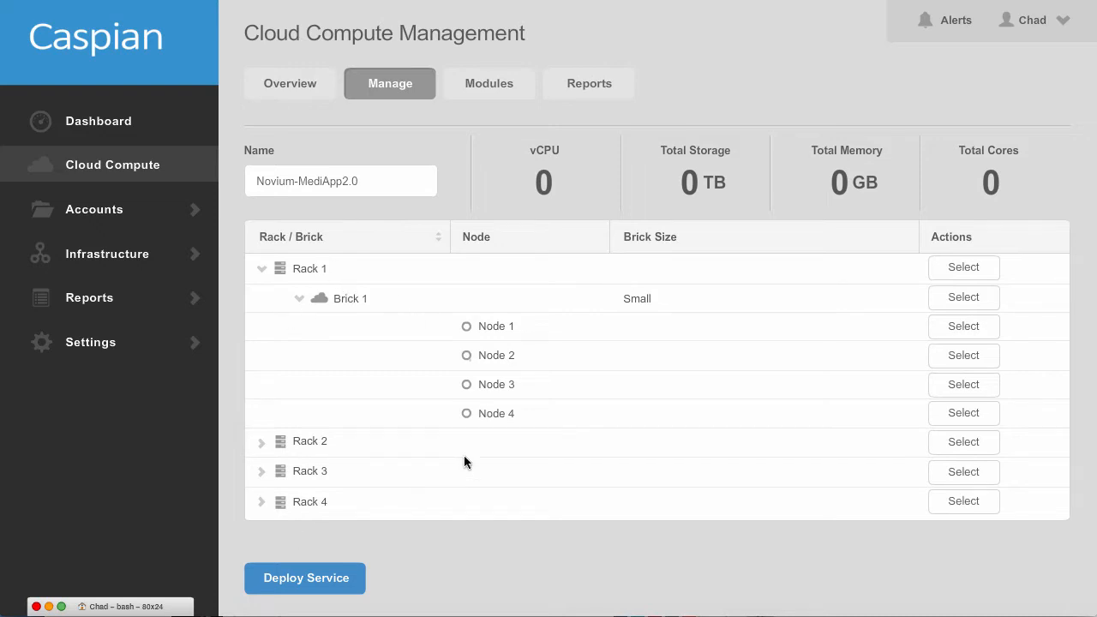
mouse_move(507, 432)
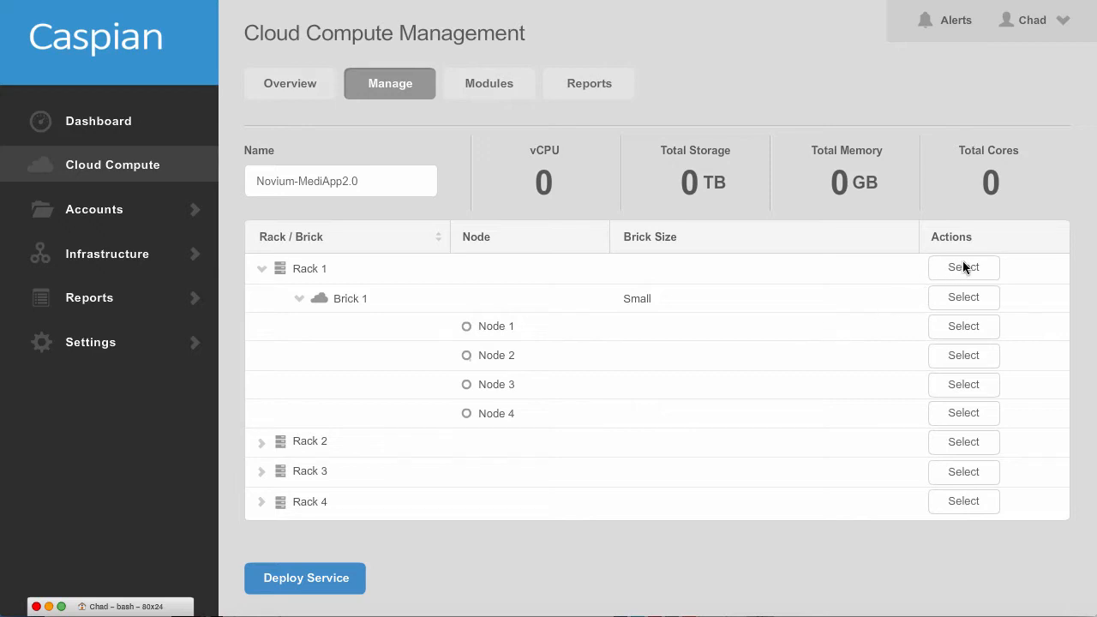
- Select Rack 1 and Rack 2 for the service, totaling 192 vCPU, 96 TB, 1024 GB
click(963, 268)
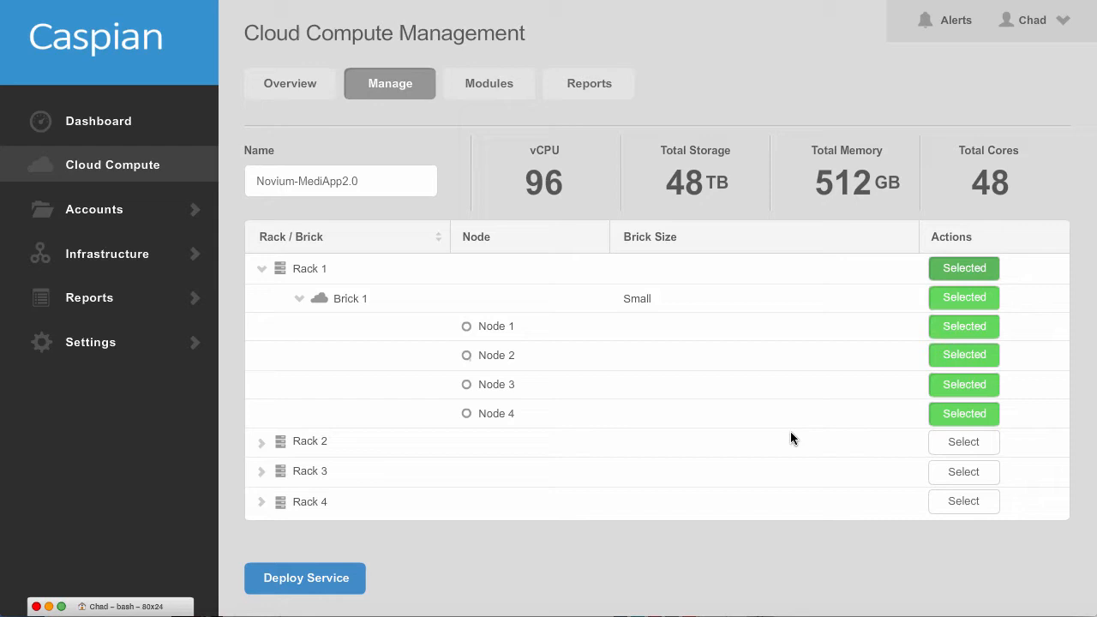
click(963, 442)
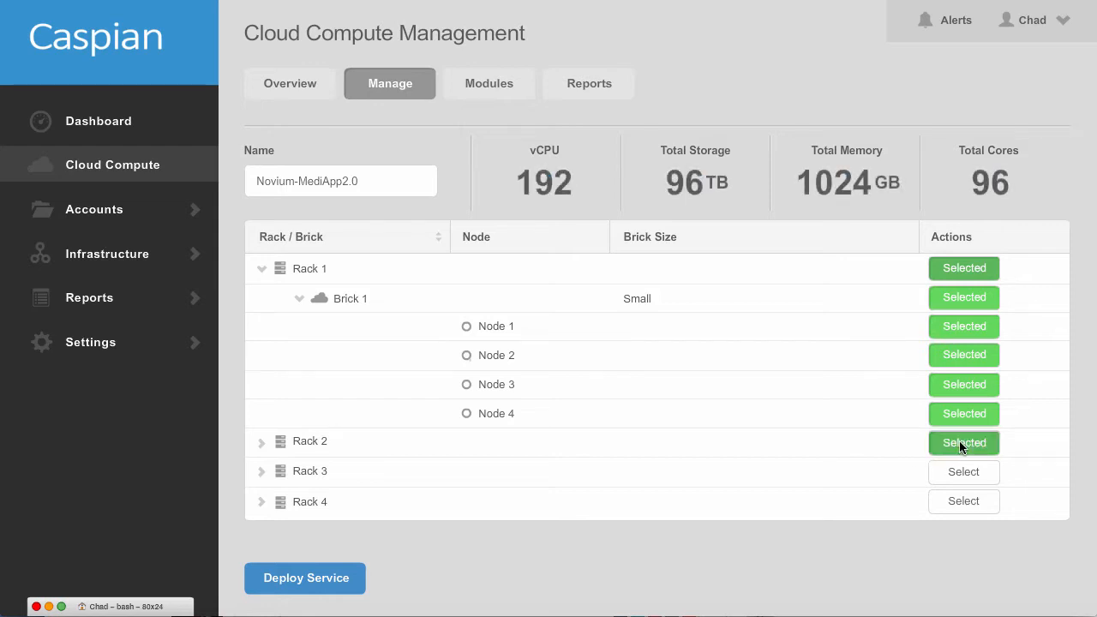
mouse_move(608, 212)
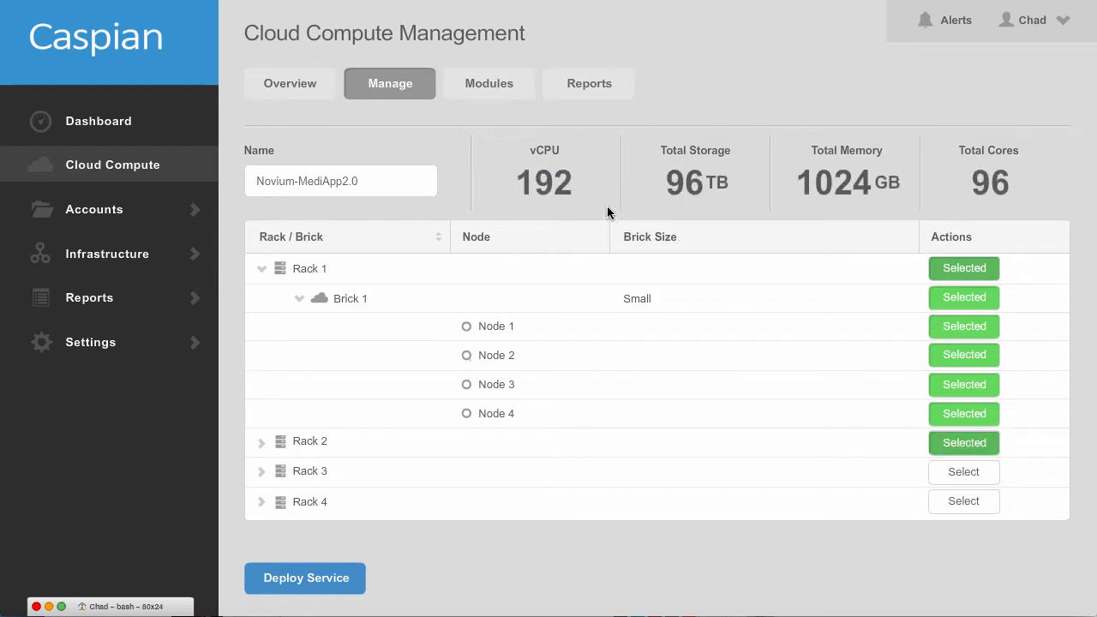
mouse_move(558, 218)
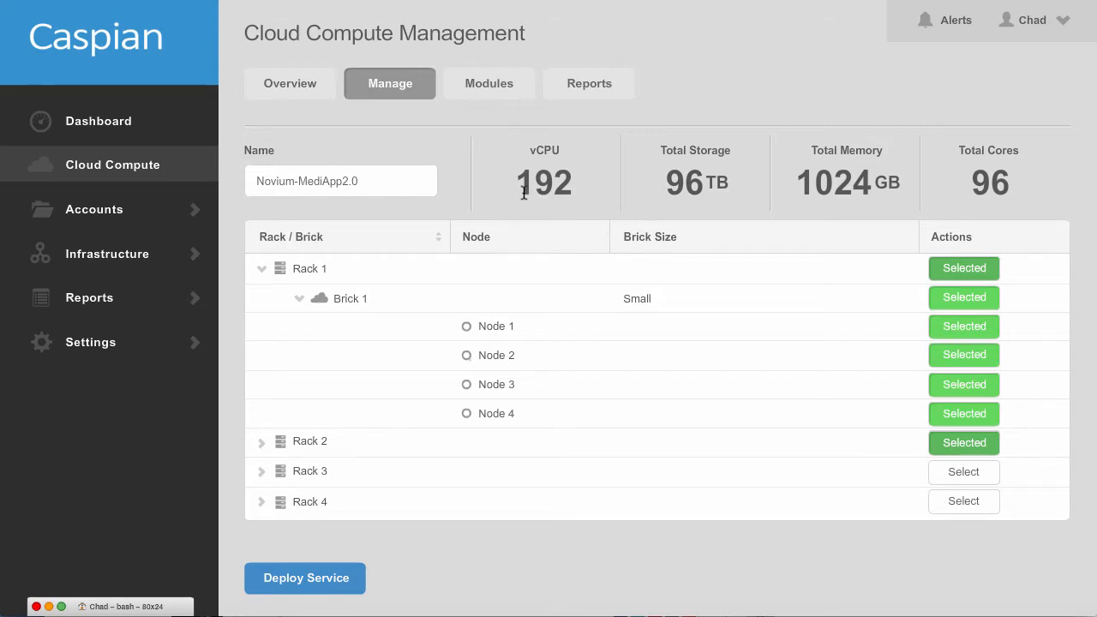
mouse_move(655, 186)
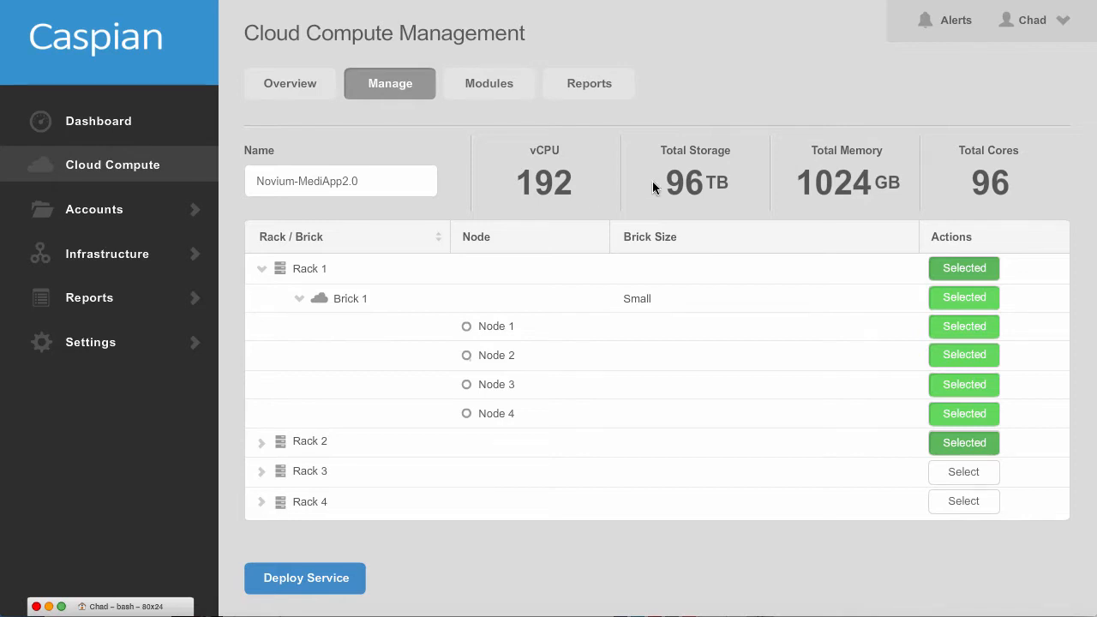
mouse_move(799, 176)
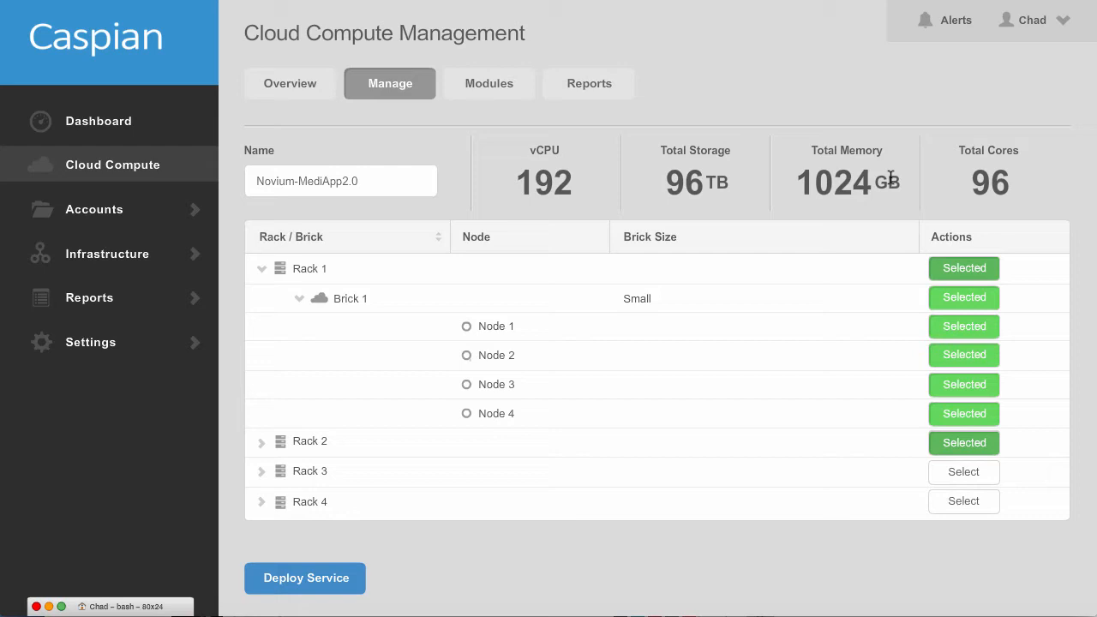
mouse_move(804, 199)
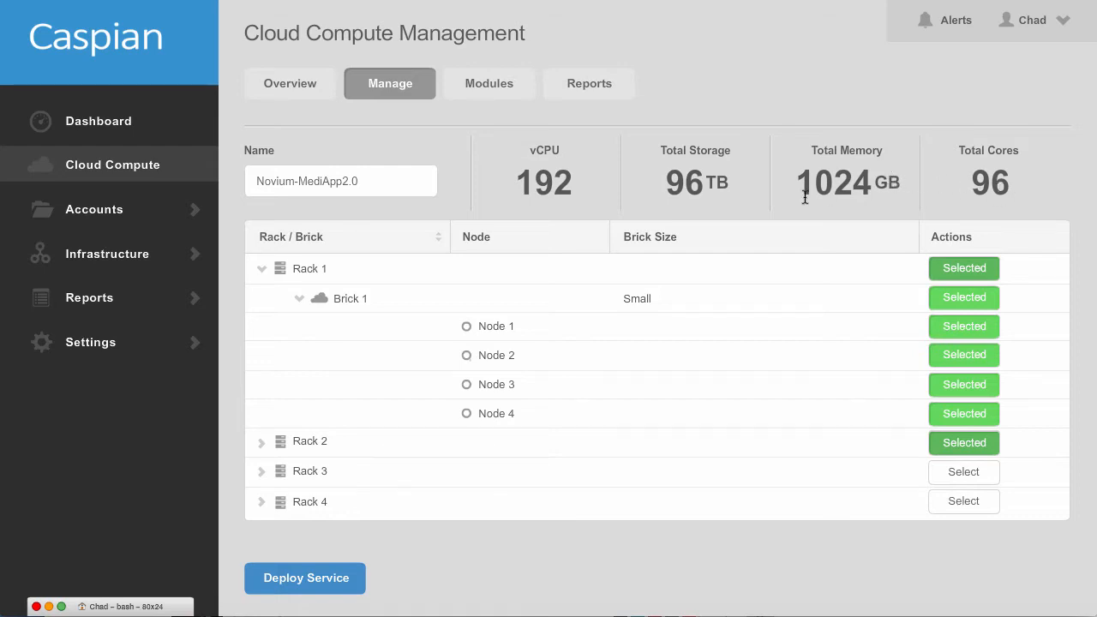
mouse_move(785, 202)
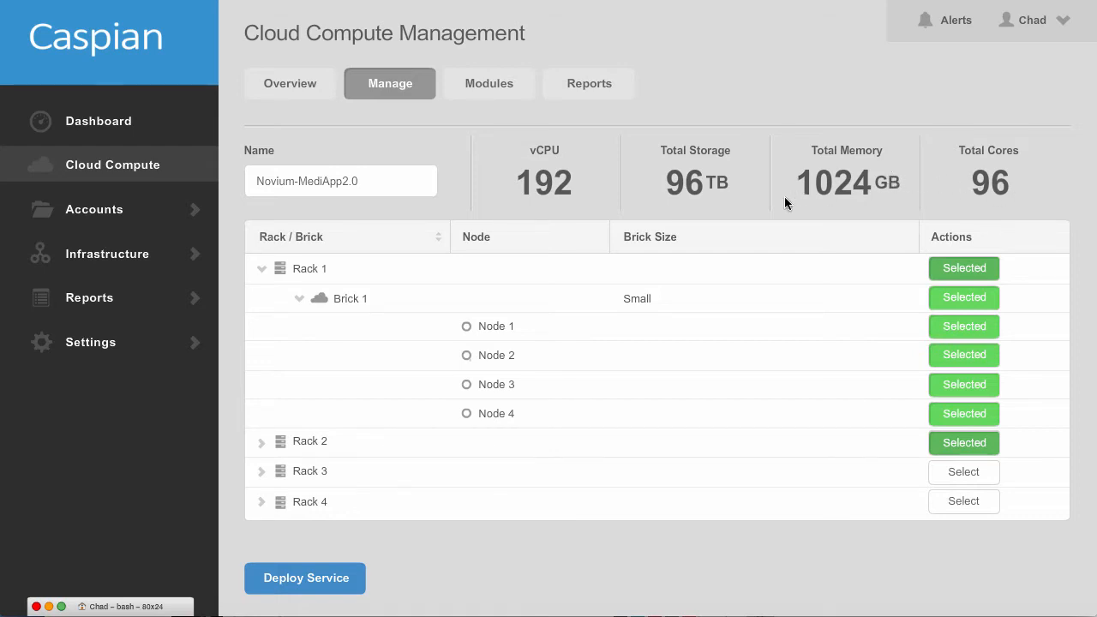
- Deploy Novium-MediApp2.0 on the selected racks until Install and Configure Complete
click(305, 578)
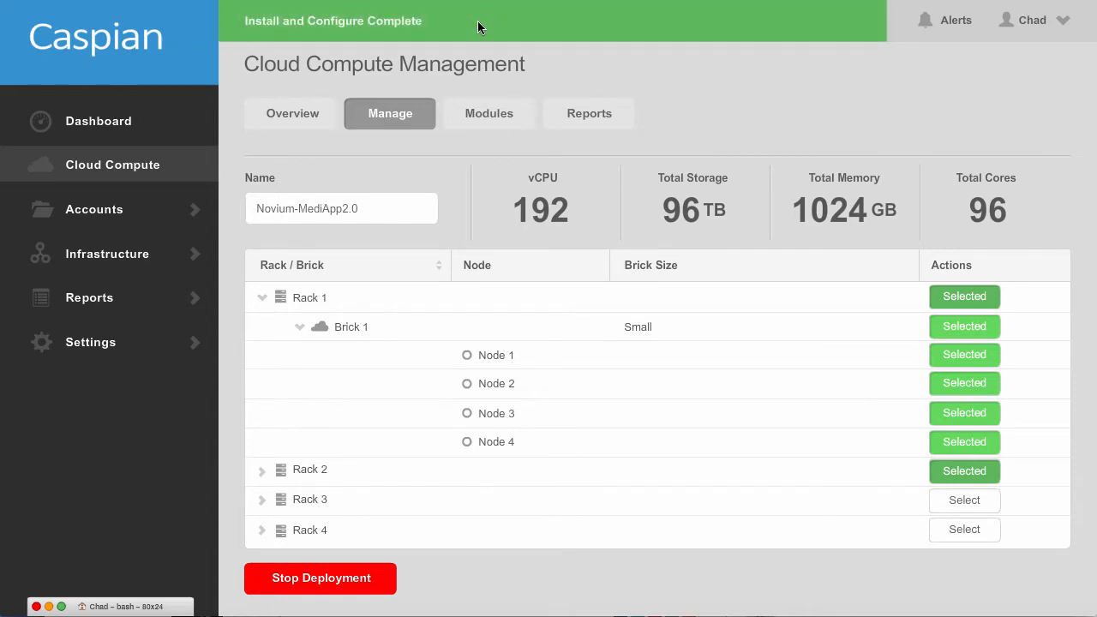
- Return to the dashboard showing 8 nodes used and 8 available with a healthy service
click(98, 120)
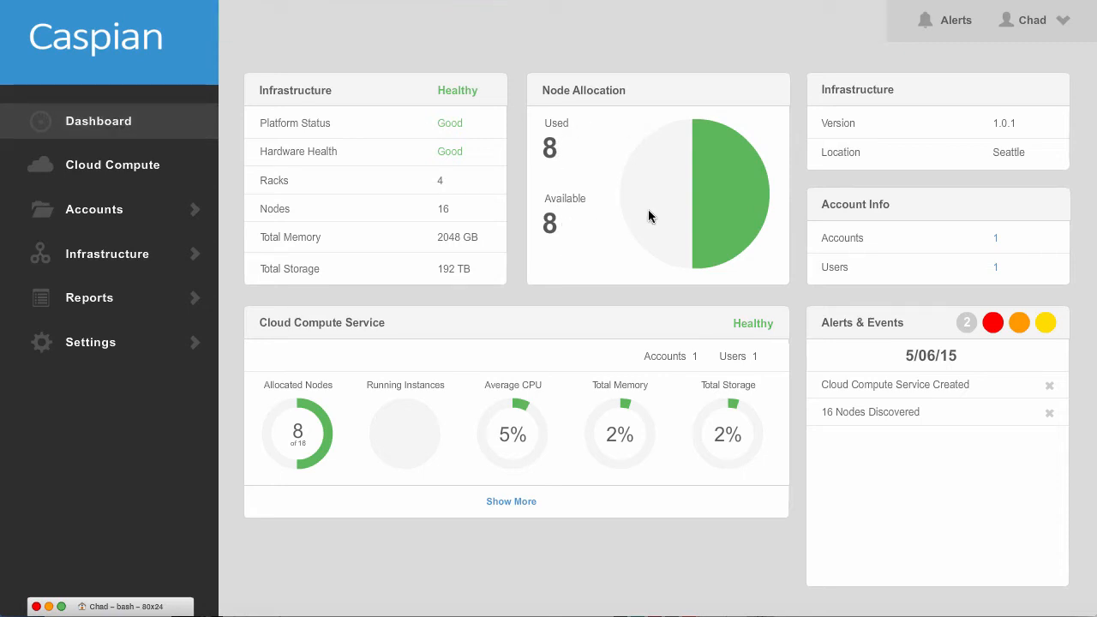
mouse_move(500, 432)
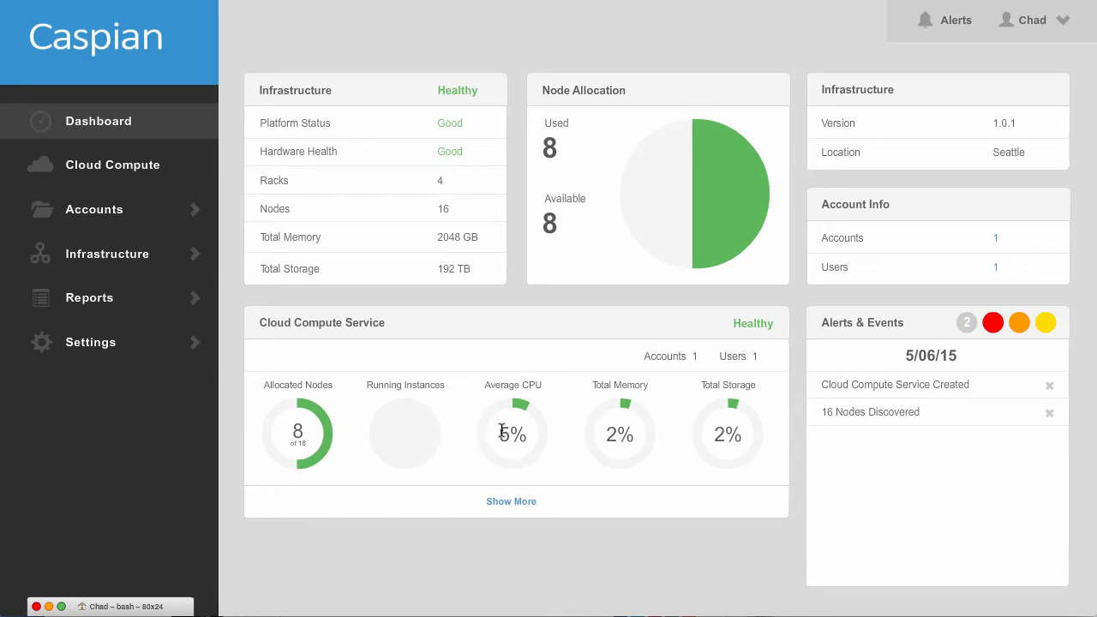
mouse_move(486, 422)
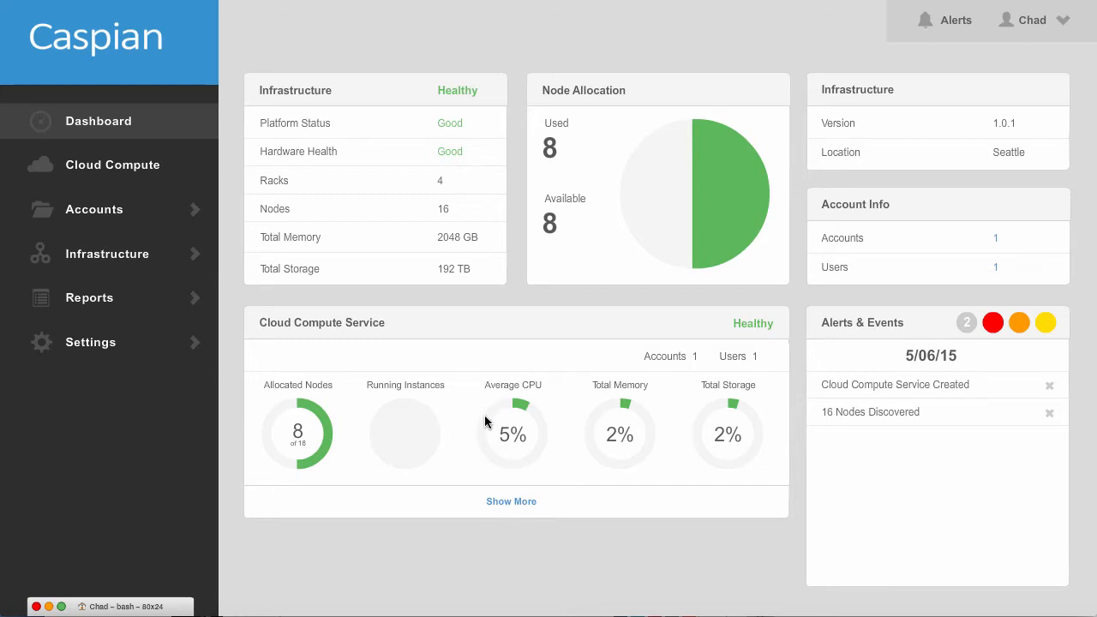
mouse_move(734, 408)
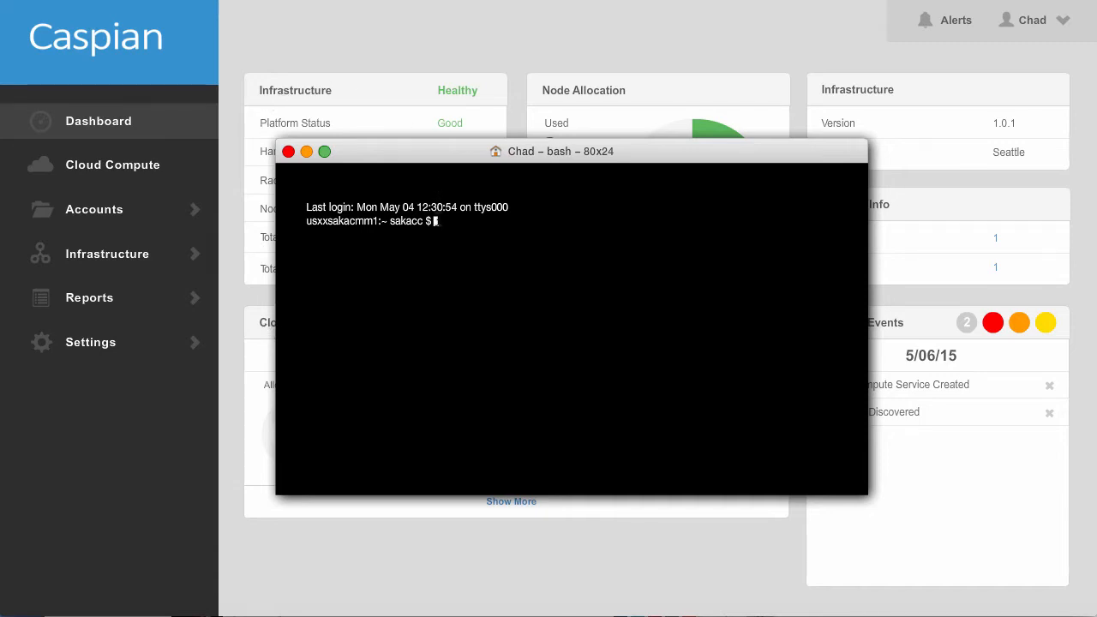
- Run 'cf push' to create media-app-server in production and upload its files
text(c)
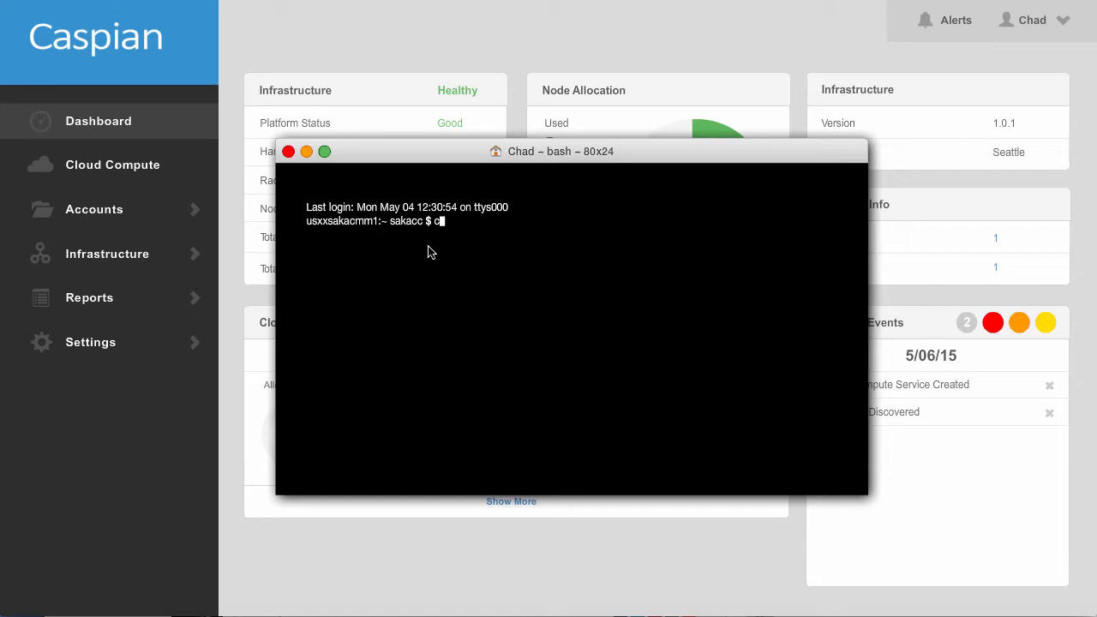
text(f push)
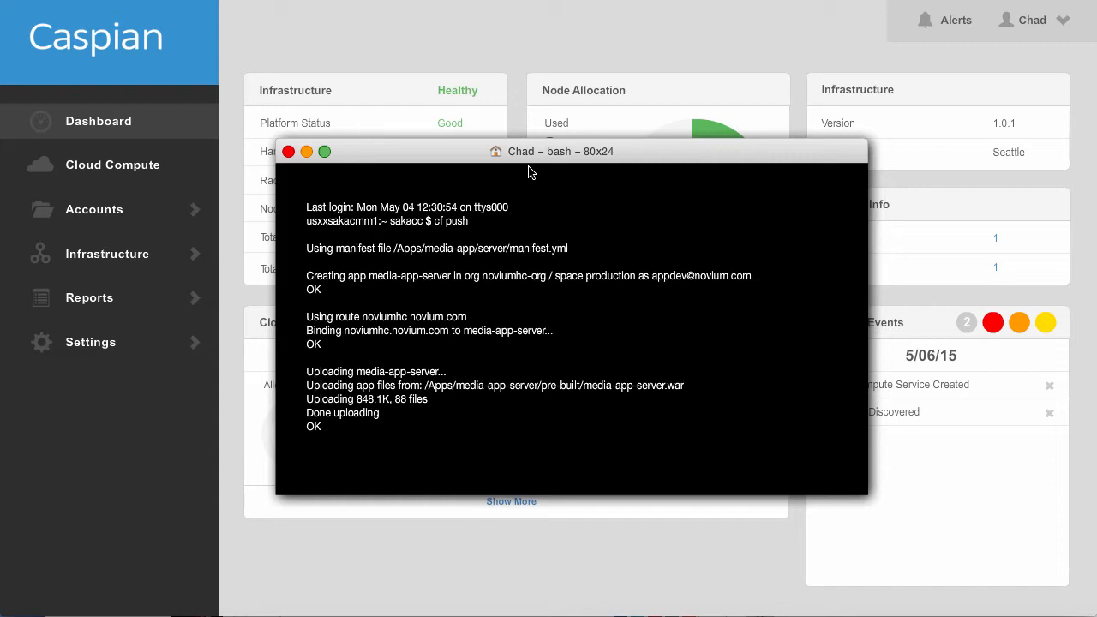
- Minimize the terminal to watch the dashboard reach 112 instances, 81% CPU and three alerts
click(305, 150)
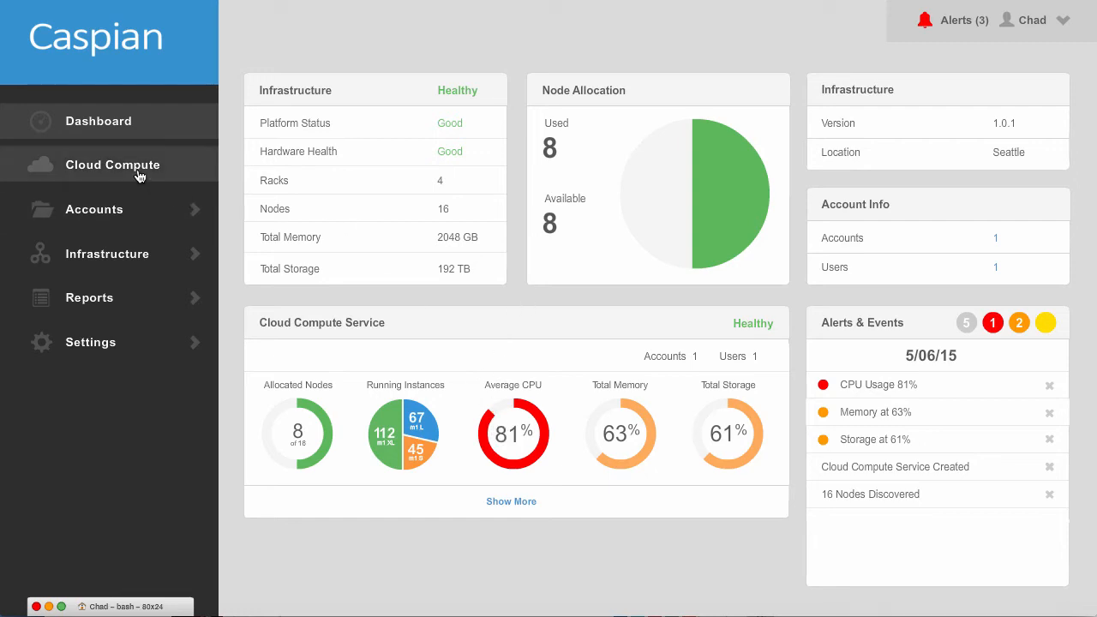
- Select Rack 3 for Novium-MediApp2.0 and deploy, raising totals to 228 vCPU, 144 TB, 1536 GB
click(113, 165)
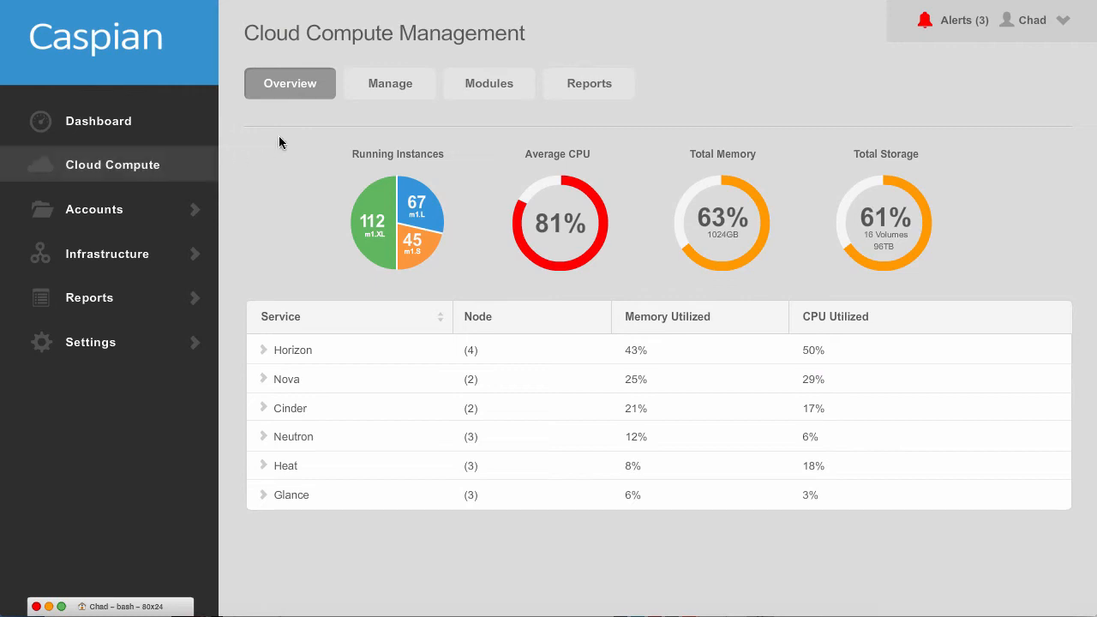
click(390, 82)
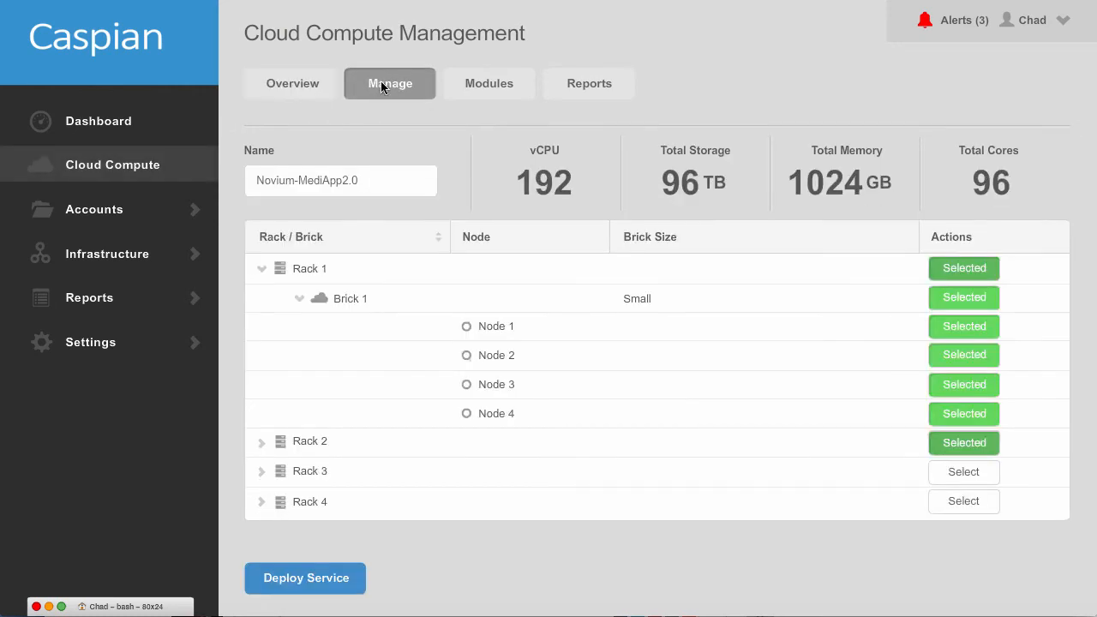
click(963, 471)
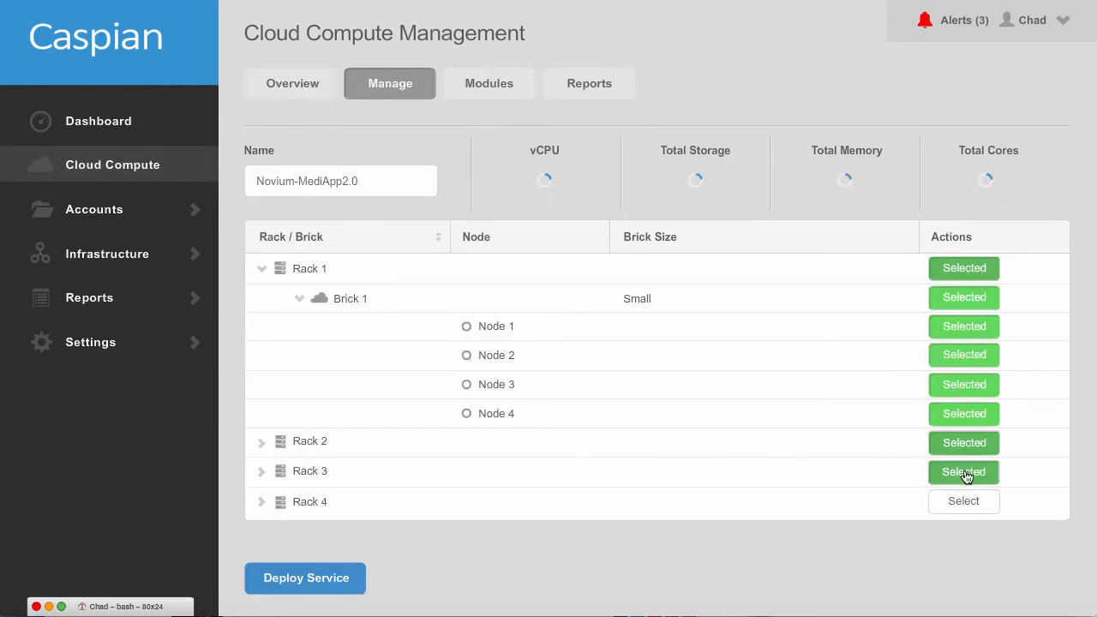
click(963, 472)
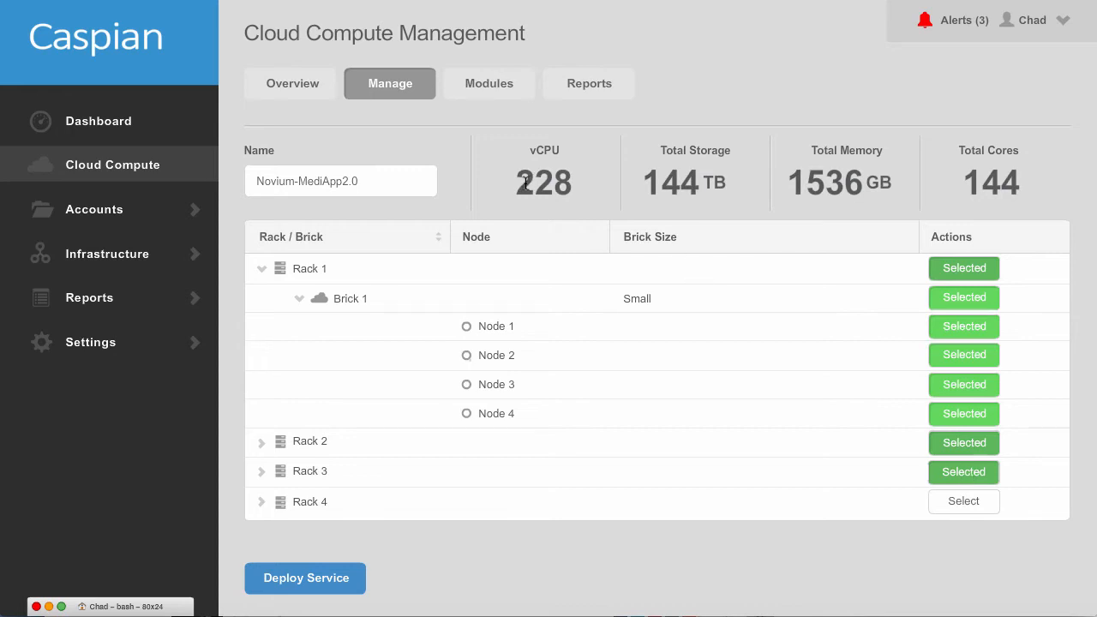
mouse_move(446, 342)
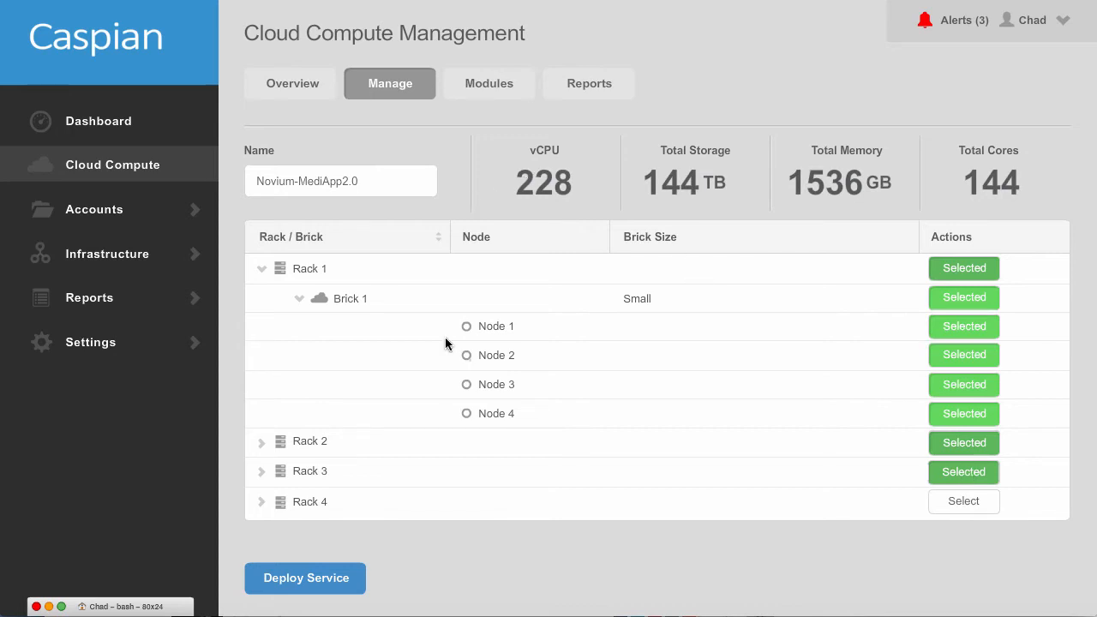
click(305, 577)
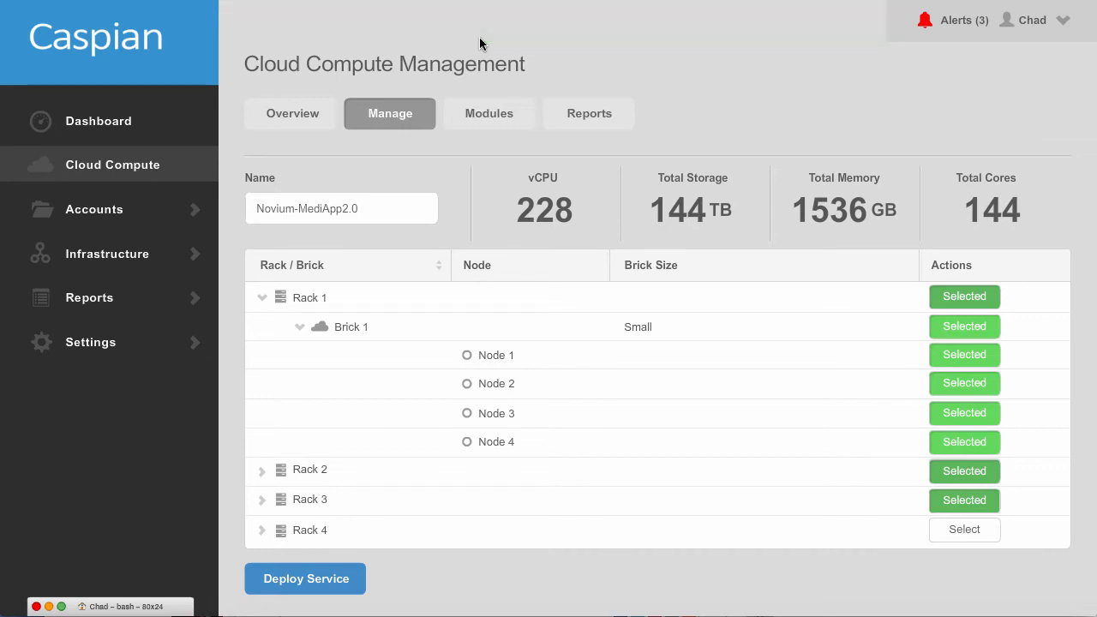
- View the dashboard at 12 nodes used and 35% CPU, then bring up the terminal window
click(97, 119)
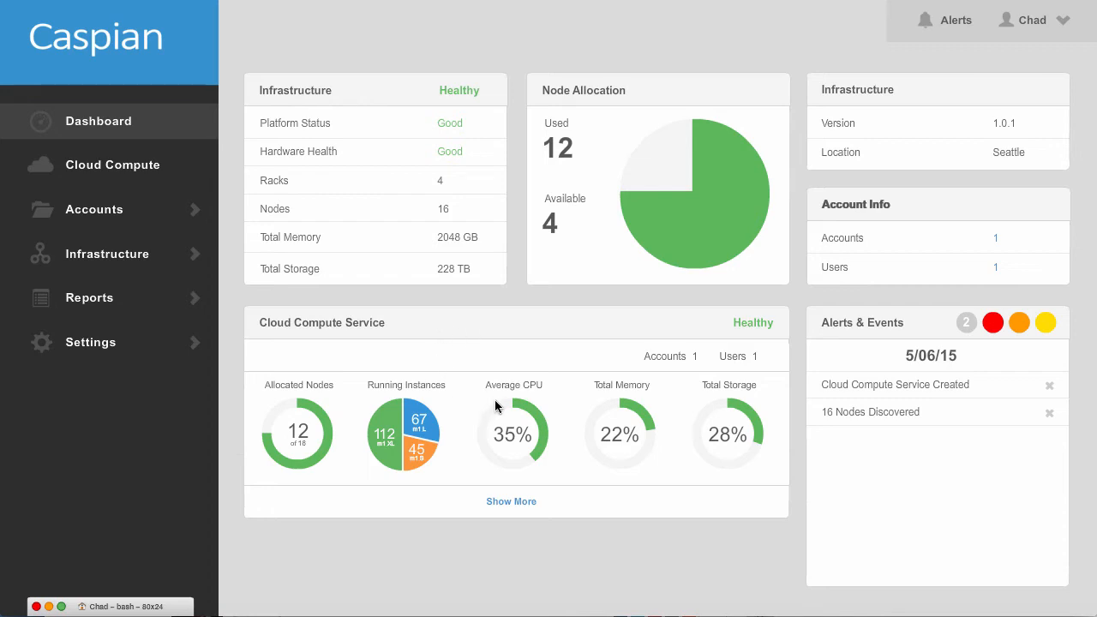
mouse_move(480, 437)
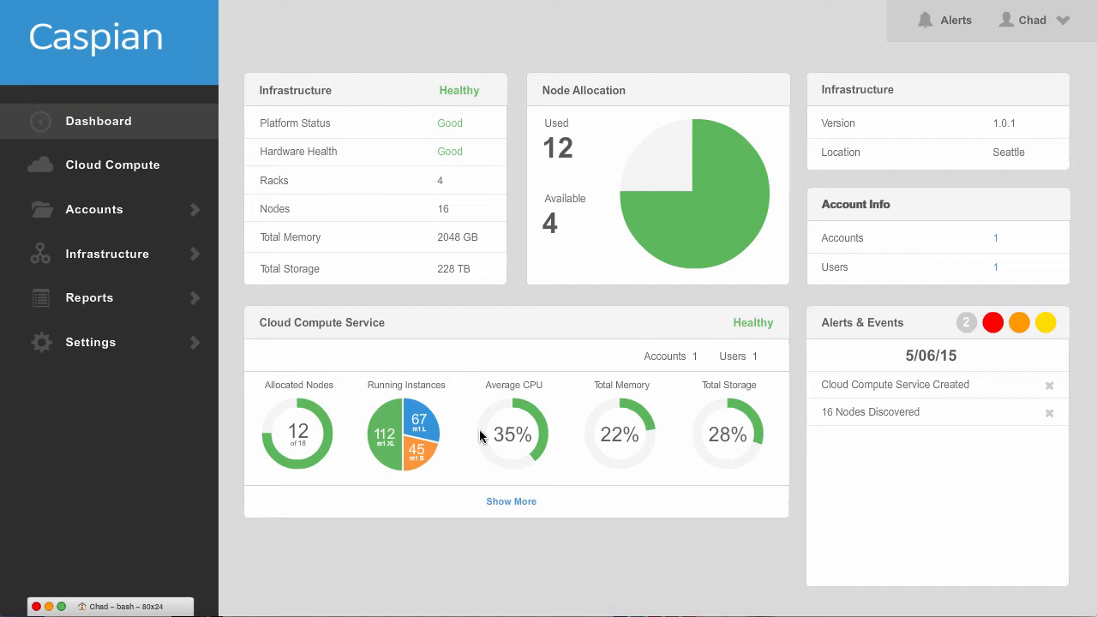
mouse_move(146, 493)
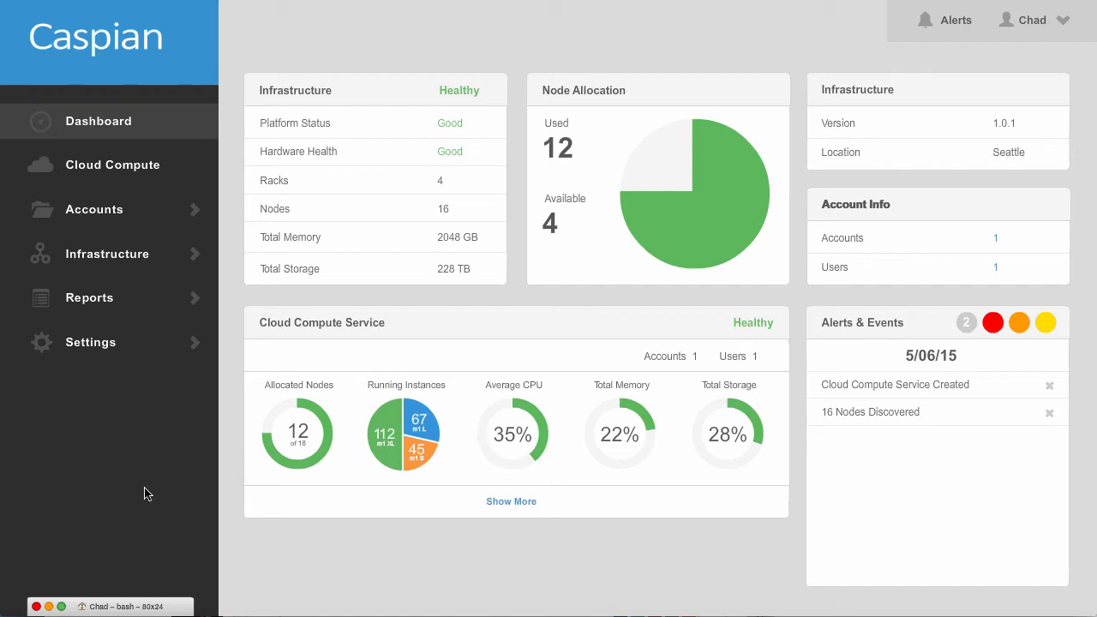
click(129, 607)
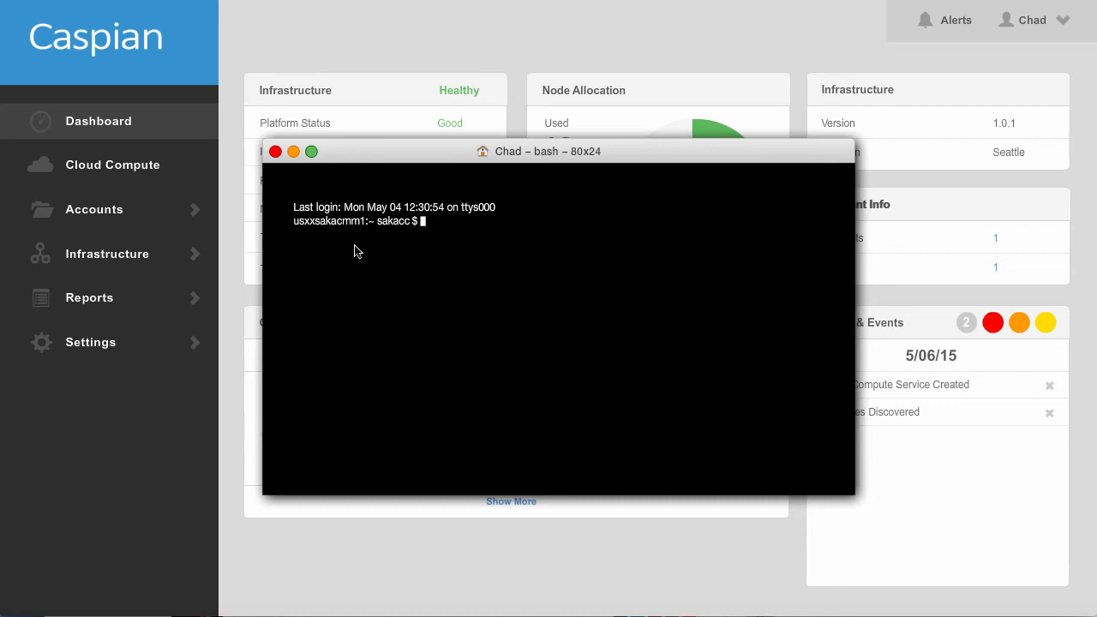
- Enter the cf scale command to bring media-app-server up to 350 instances
text(cf scale media-app-server -i 350)
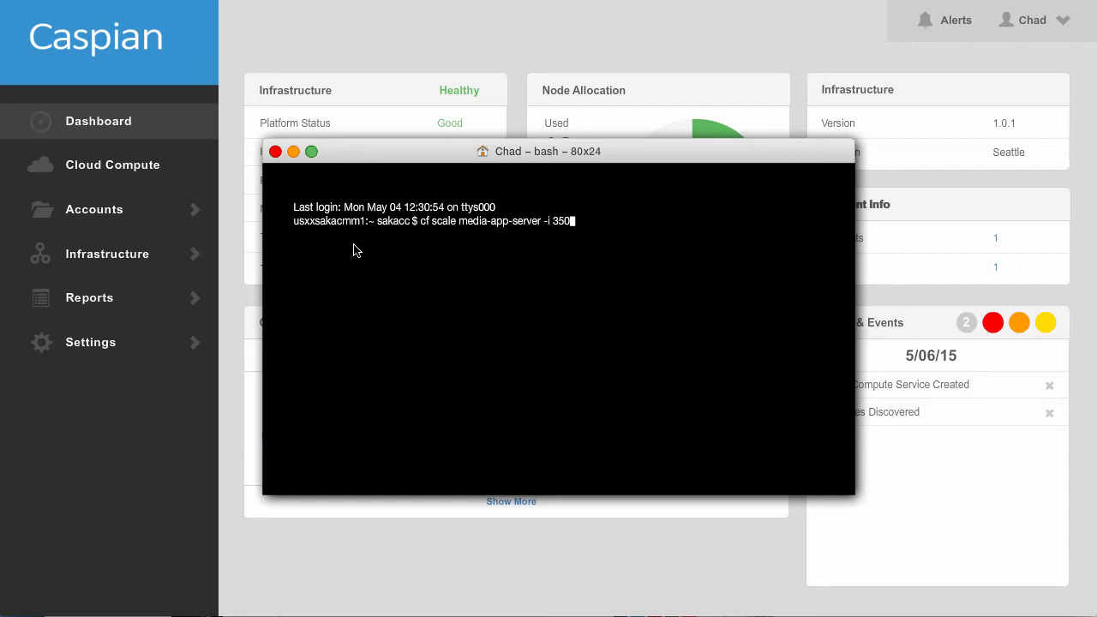
mouse_move(680, 216)
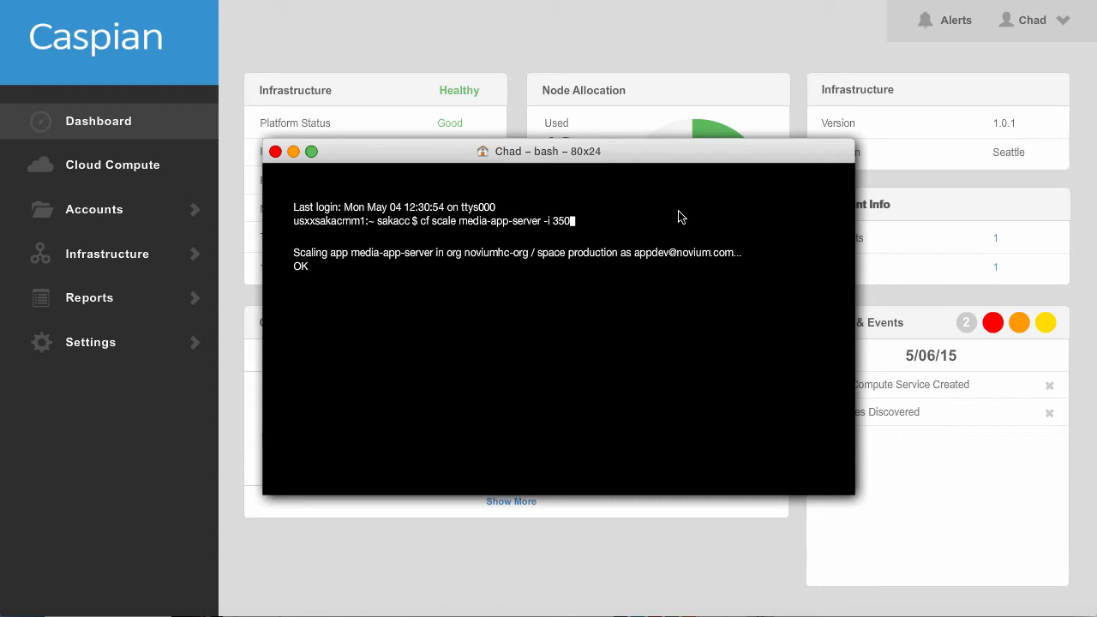
mouse_move(425, 197)
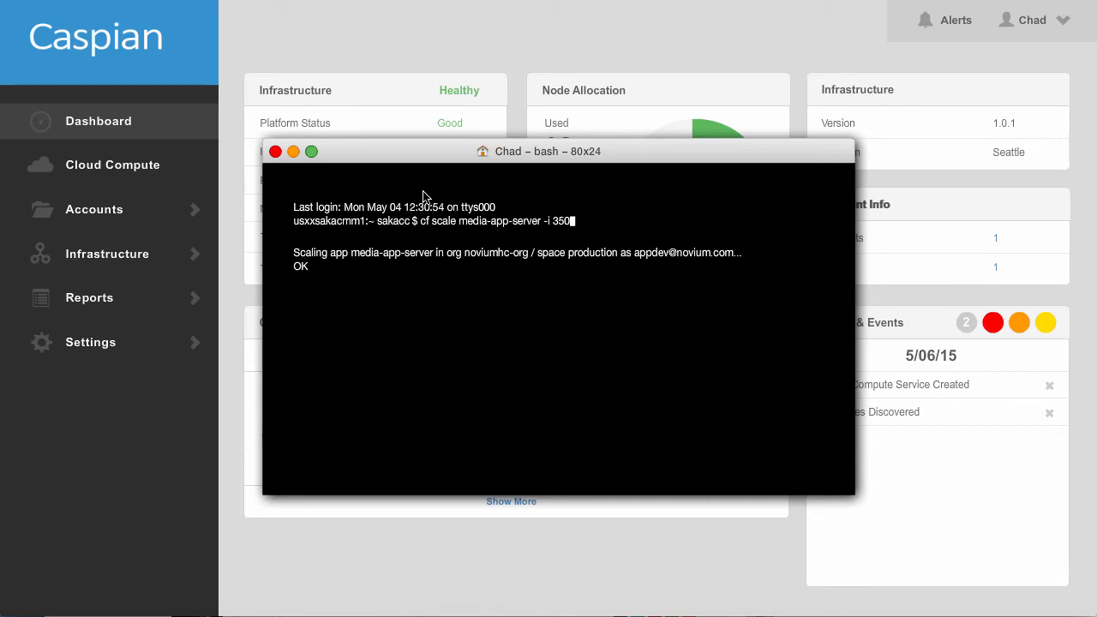
mouse_move(295, 169)
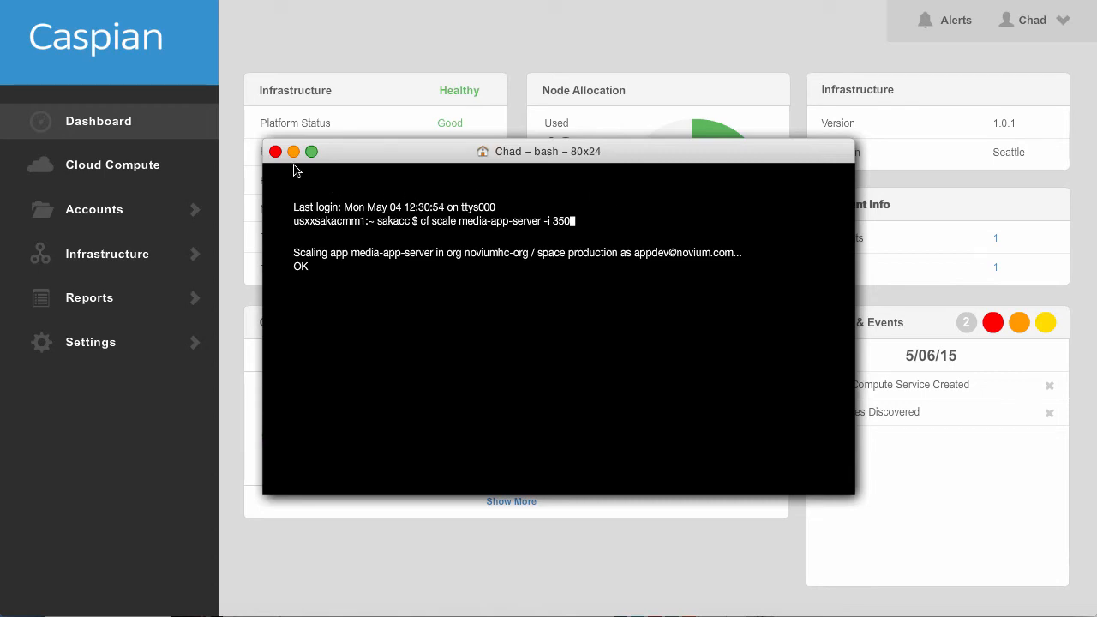
- Minimize the terminal to watch the dashboard reach 185 instances at 53% CPU, then expand Reports
click(293, 151)
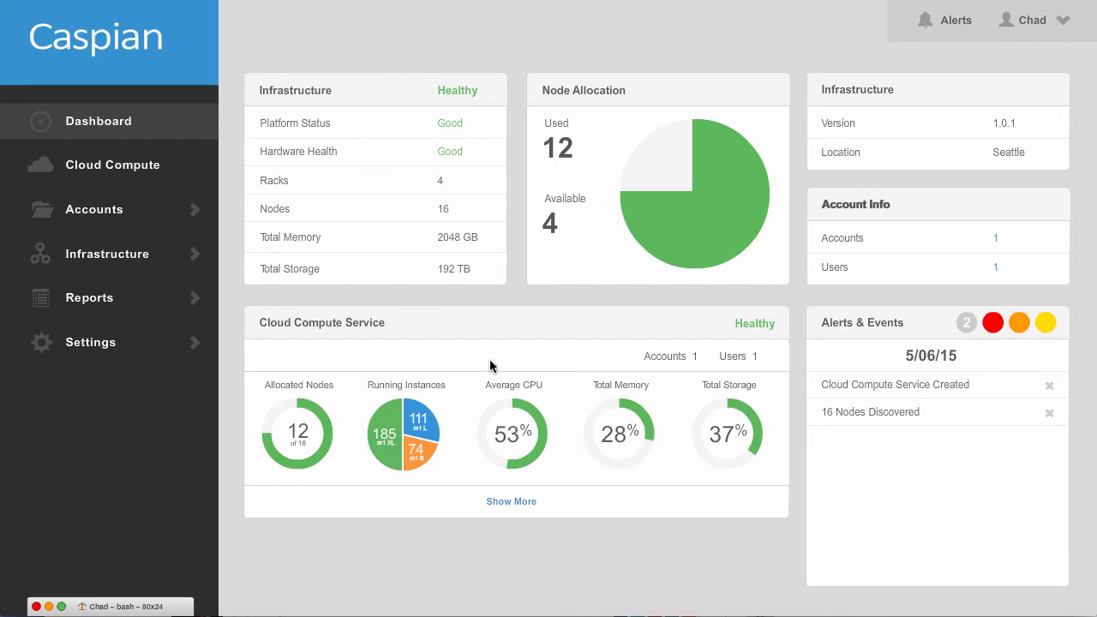
click(89, 299)
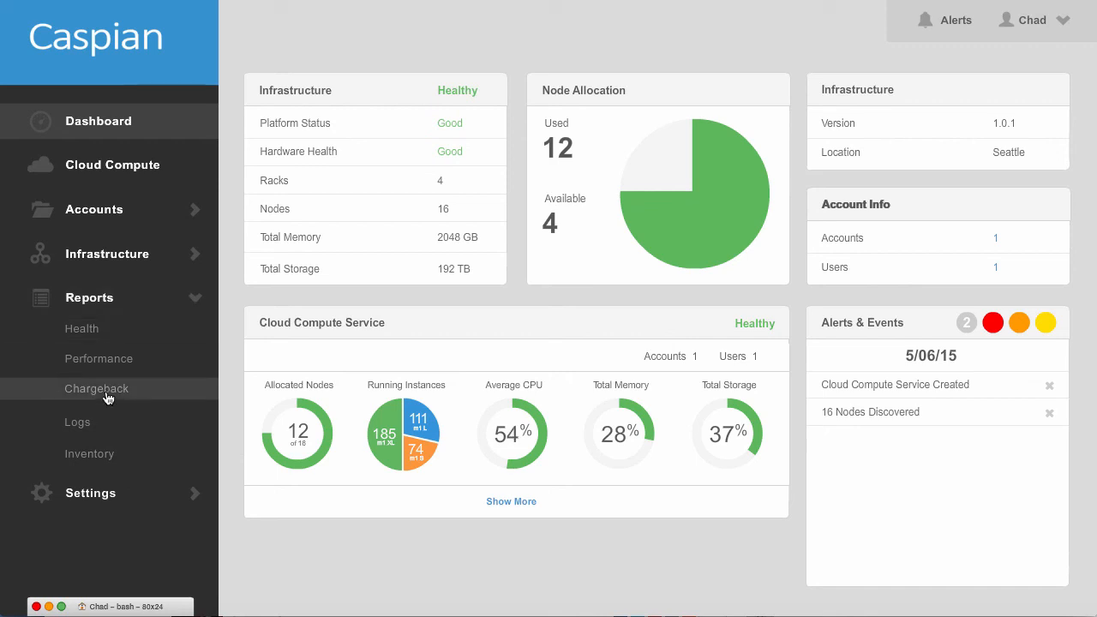
- Show the Chargeback report listing Novium Marketing BU at $4,465 this month
click(96, 387)
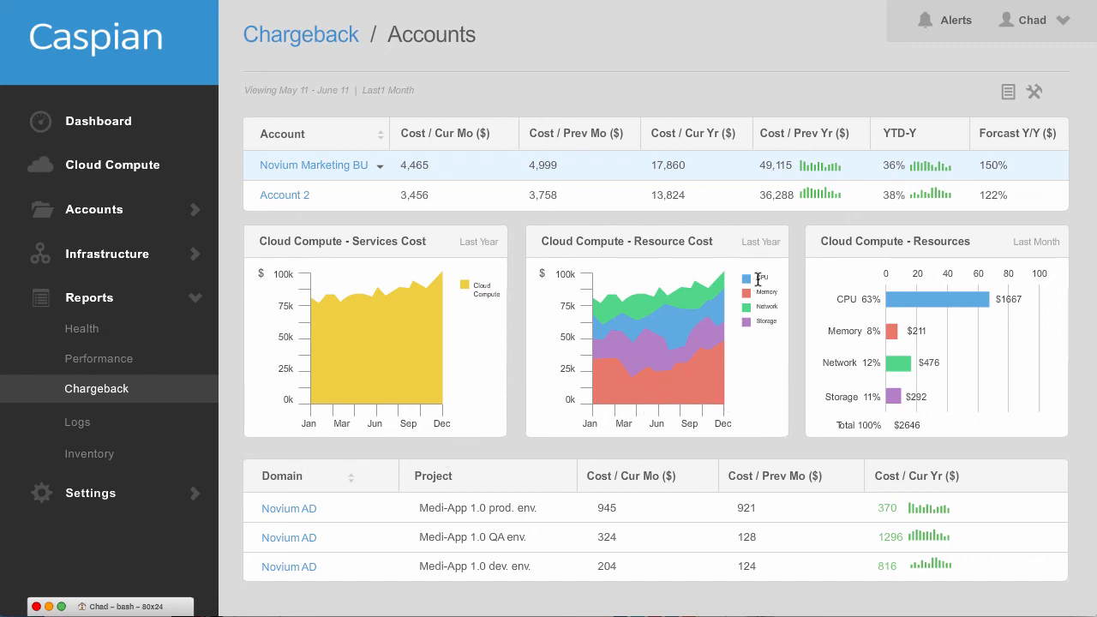
mouse_move(740, 339)
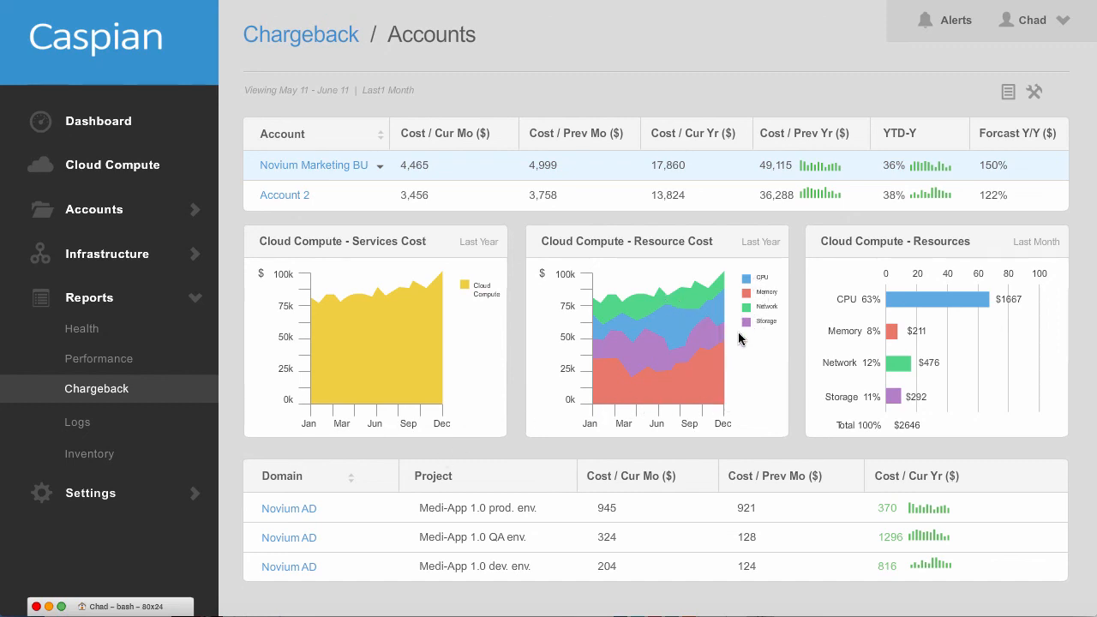
mouse_move(723, 481)
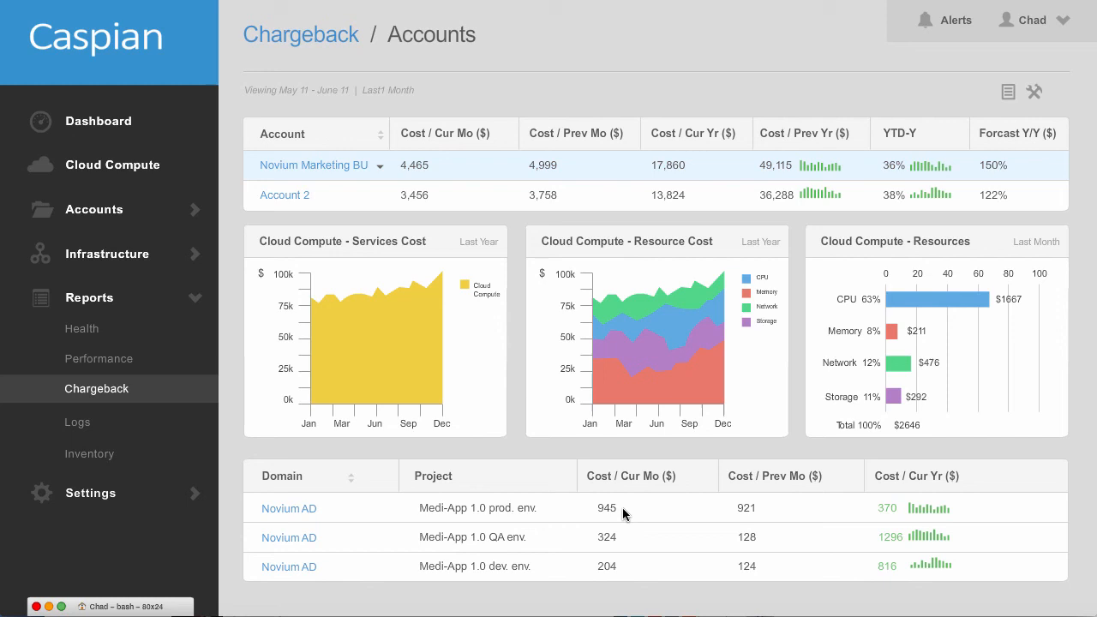
mouse_move(878, 509)
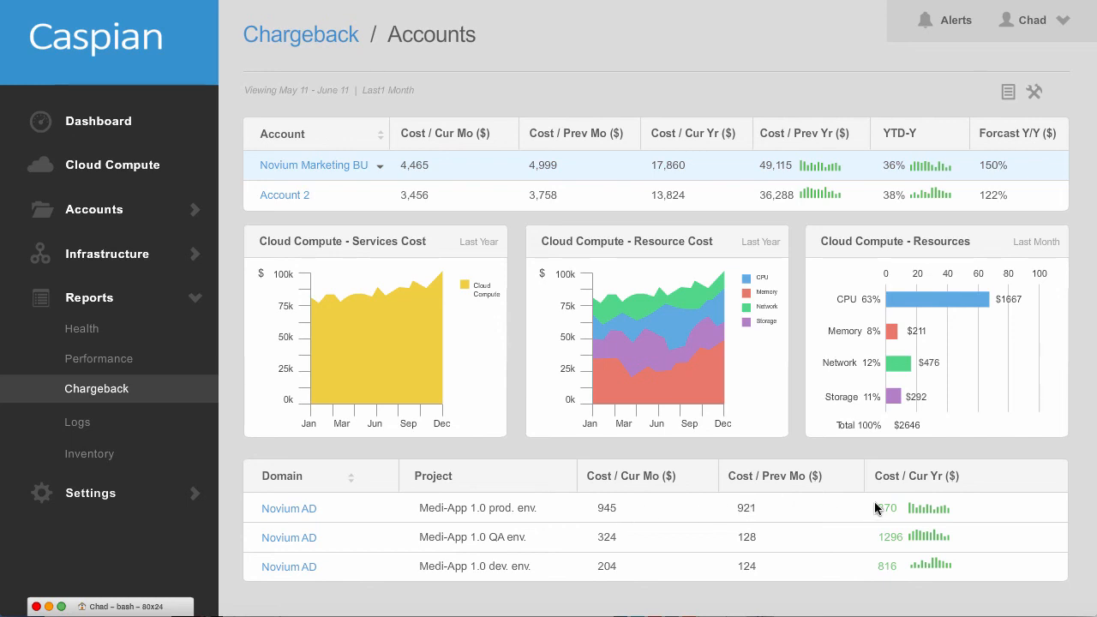